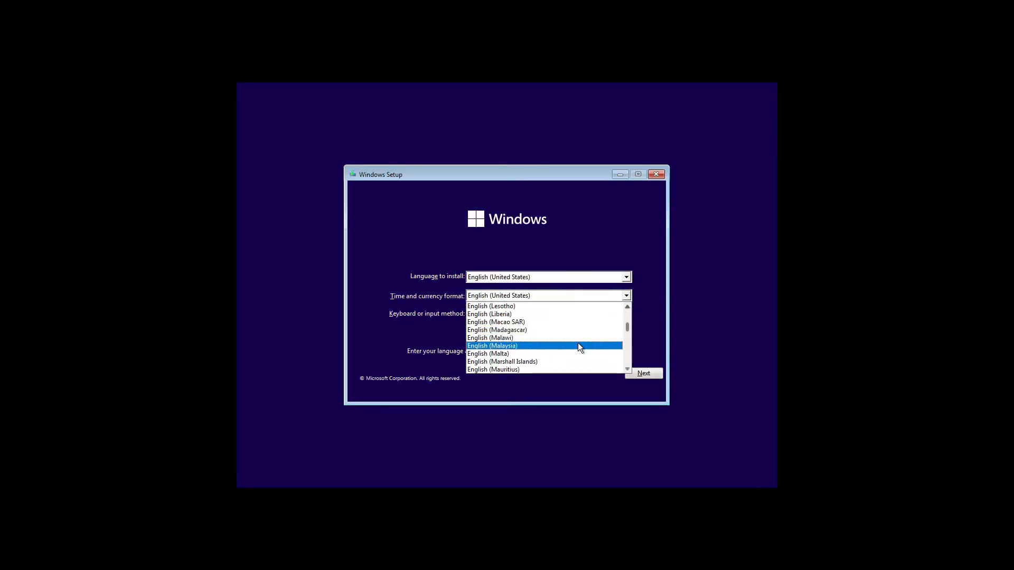
Step: Choose English (Malaysia) formats, skip the product key, install Windows 11 Pro on Drive 0 unallocated space
click(642, 373)
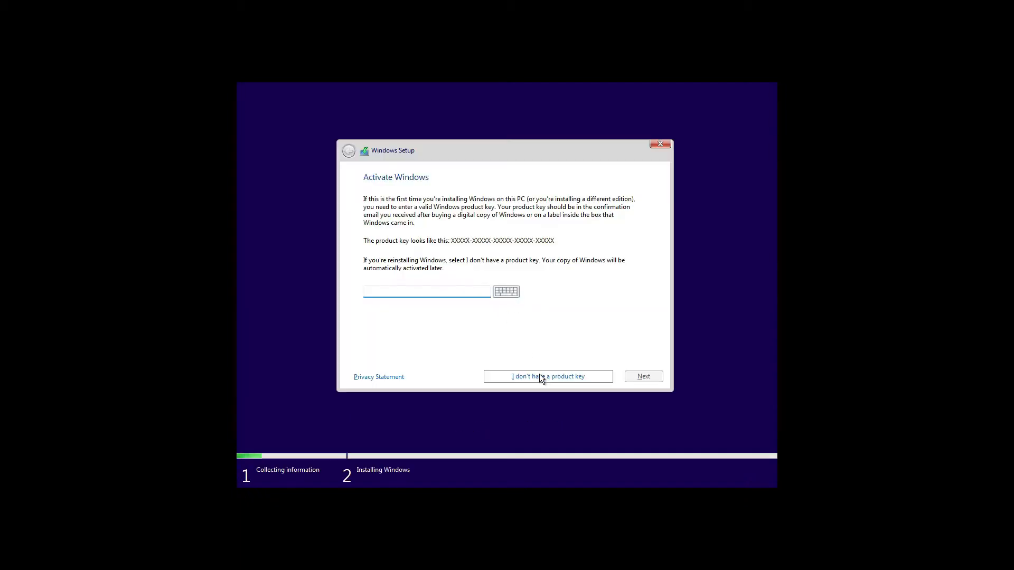
click(547, 377)
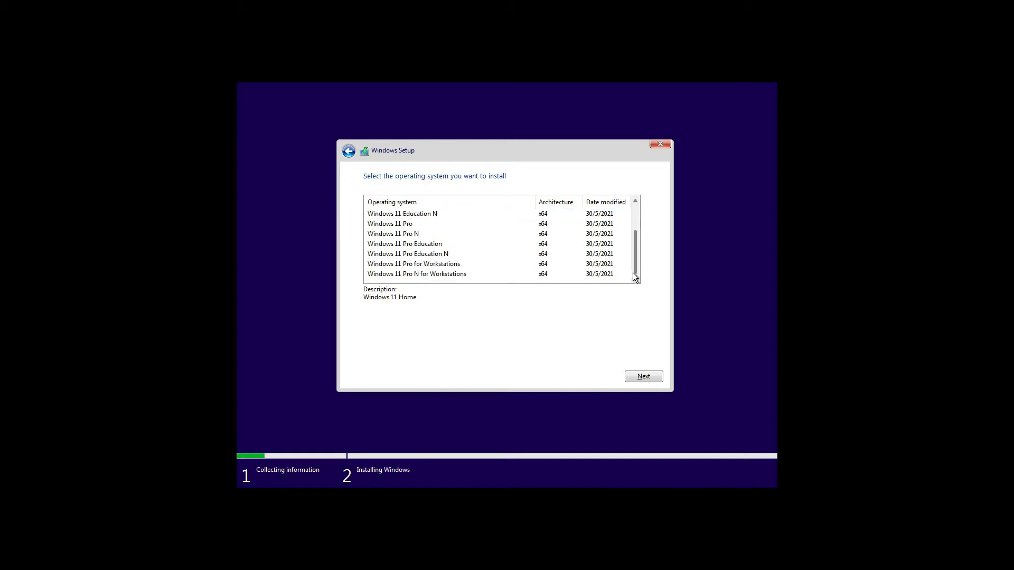
click(389, 223)
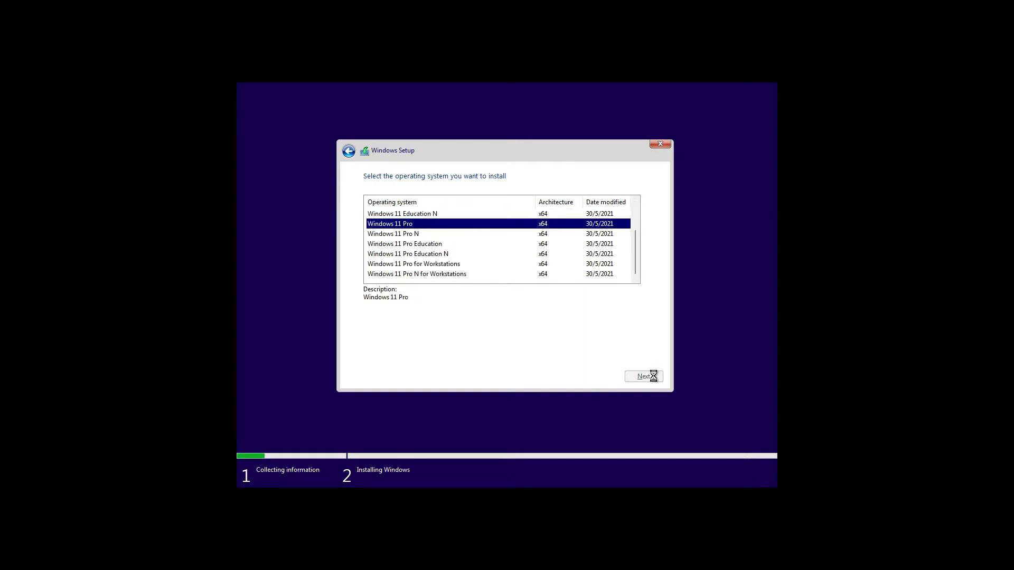
click(643, 377)
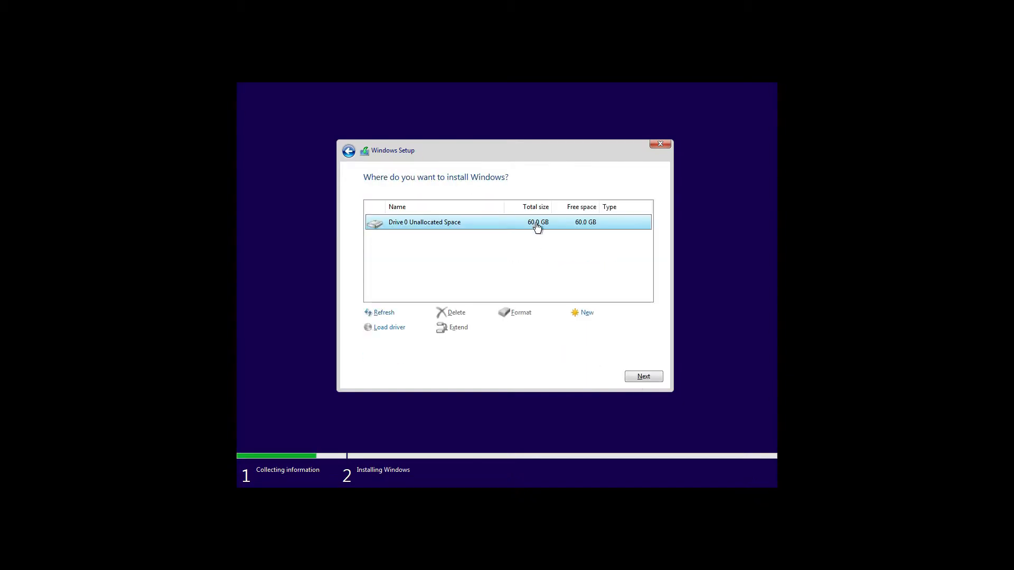
click(642, 376)
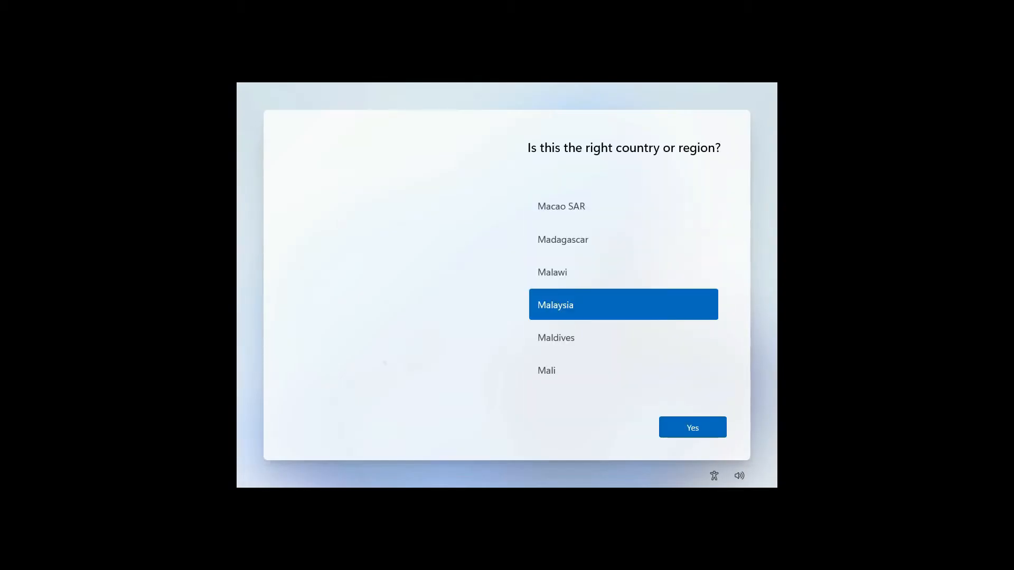
Step: Accept Malaysia region and US keyboard, choose personal use, and accept the privacy settings
click(691, 427)
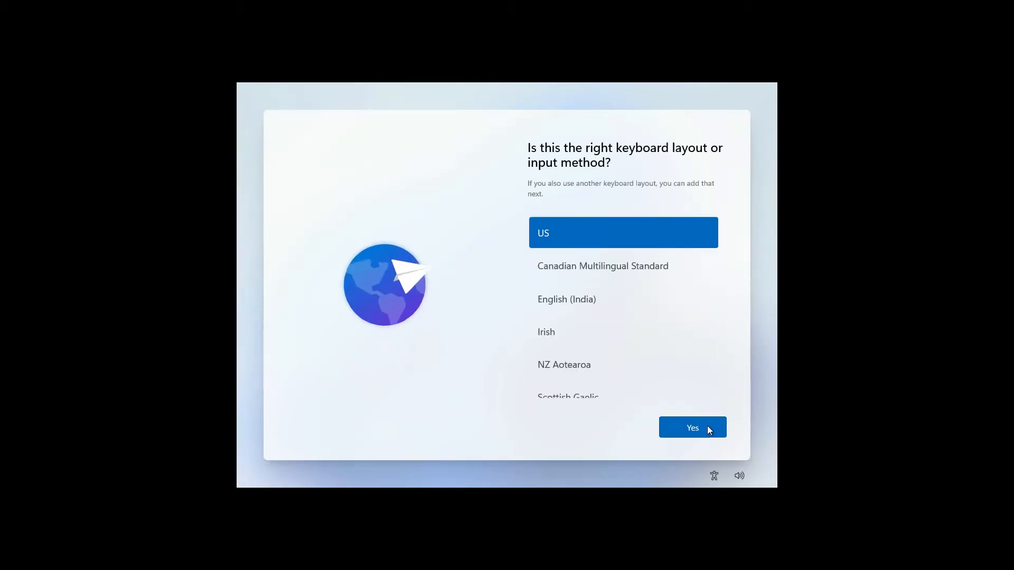
click(692, 427)
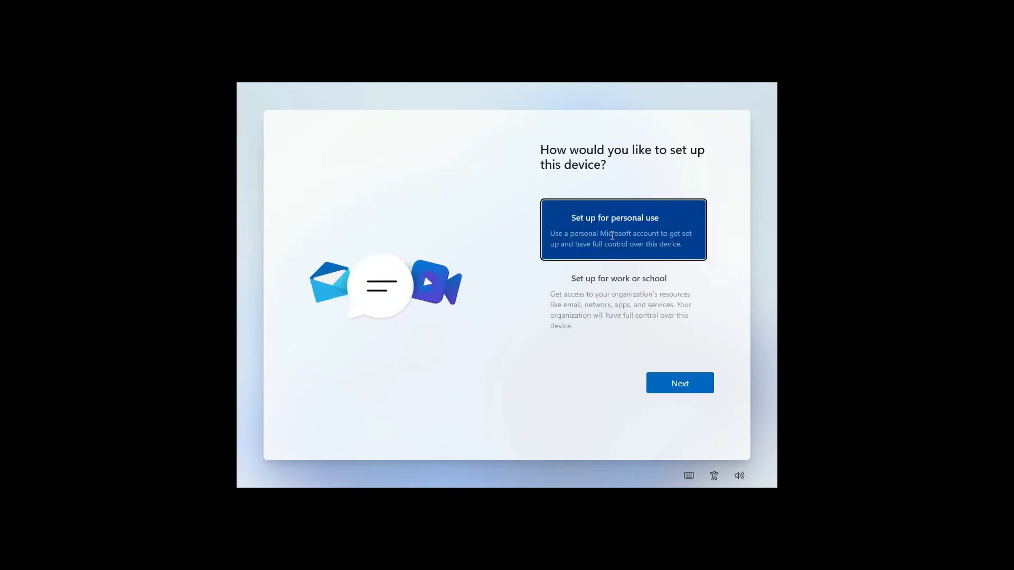
click(679, 382)
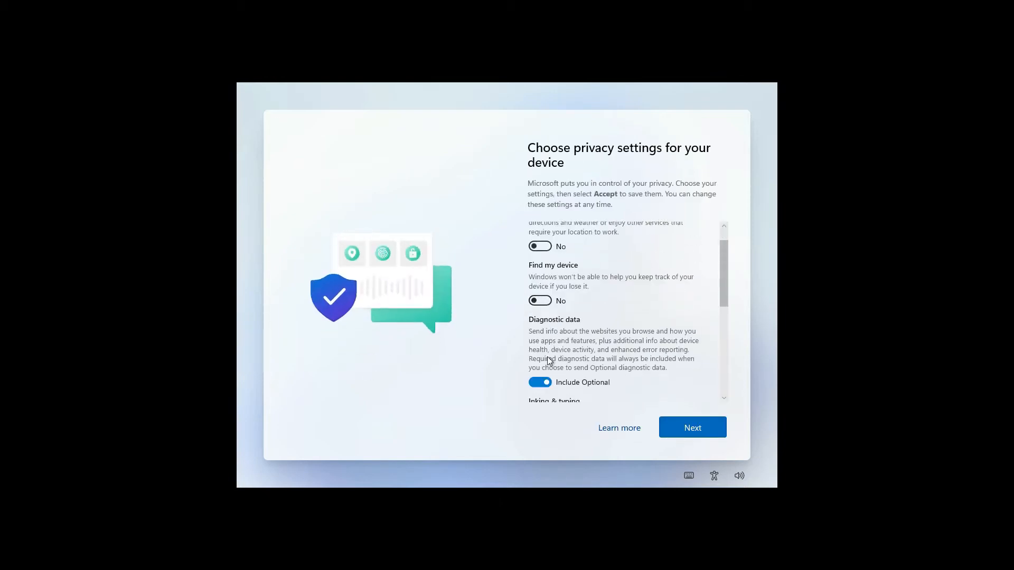
click(691, 426)
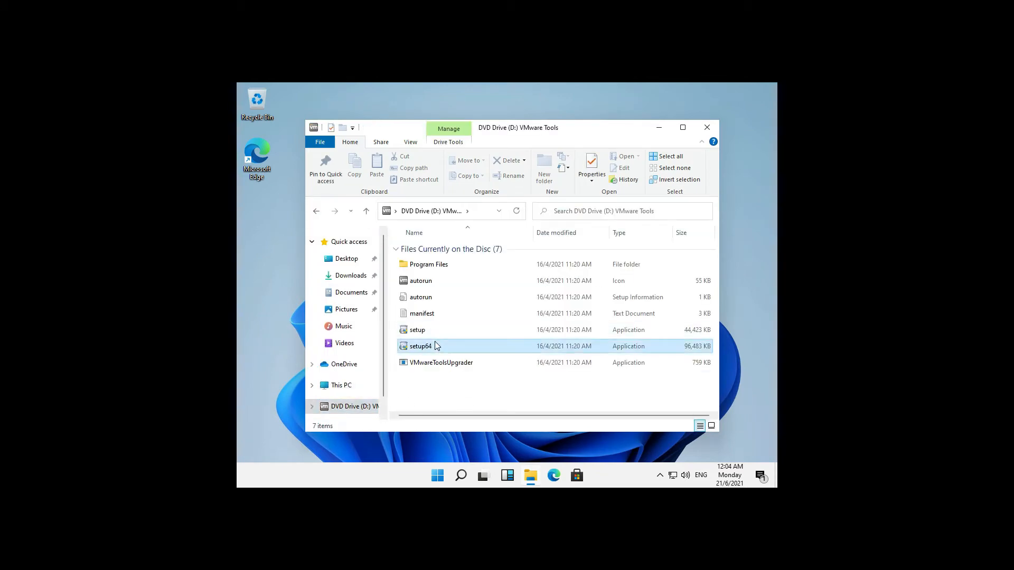
Step: Run setup64 from the VMware Tools disc with Typical setup and agree to restart
double_click(420, 345)
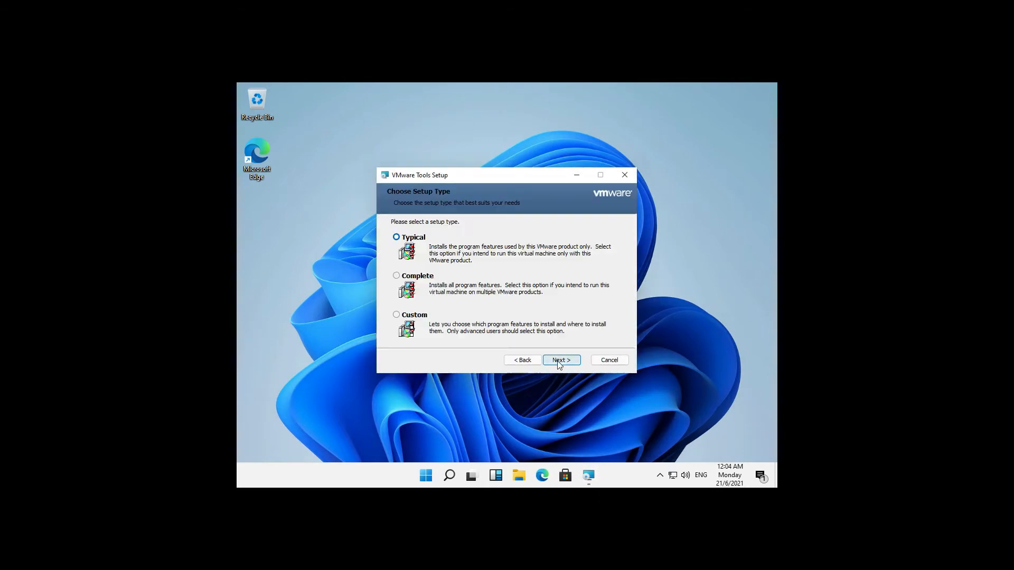
click(559, 360)
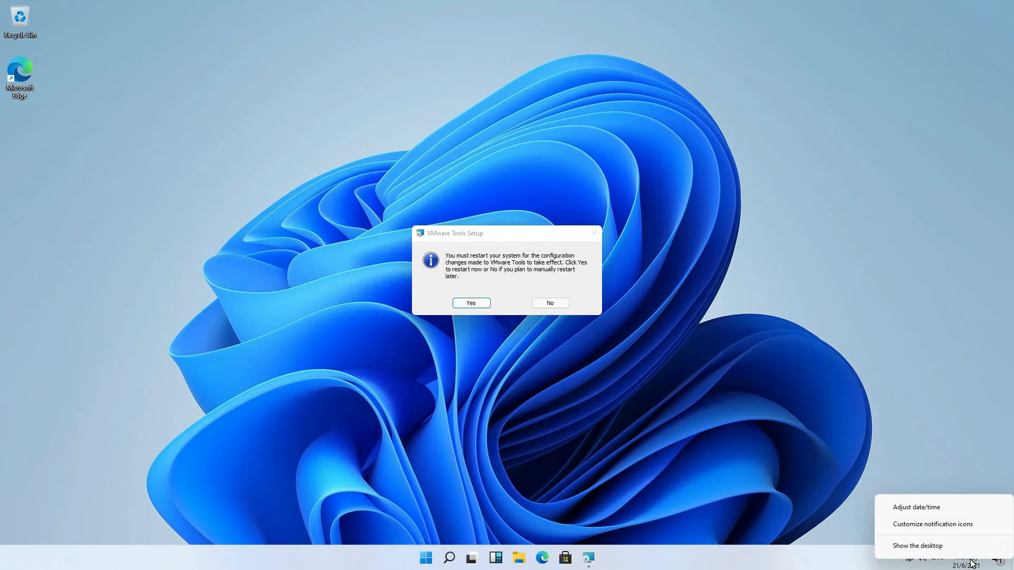
click(916, 507)
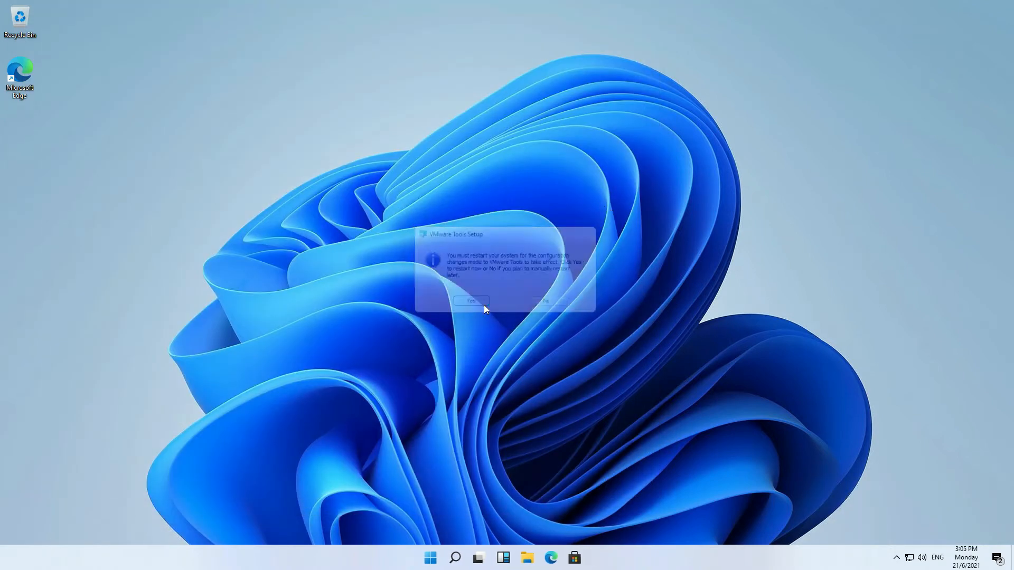
click(470, 302)
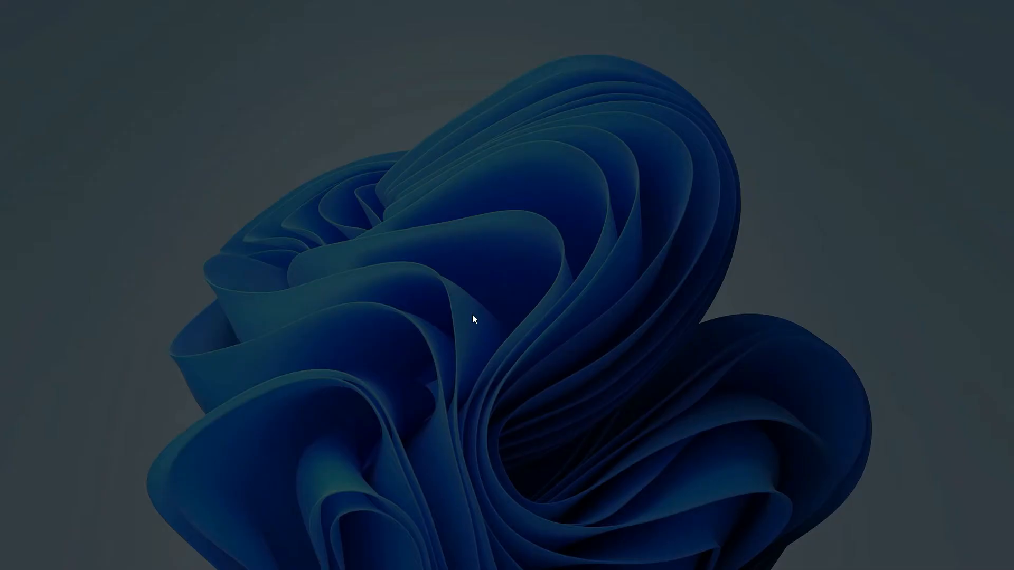
Step: Run wsl --install in an administrator PowerShell, then restart Windows from Start
click(589, 558)
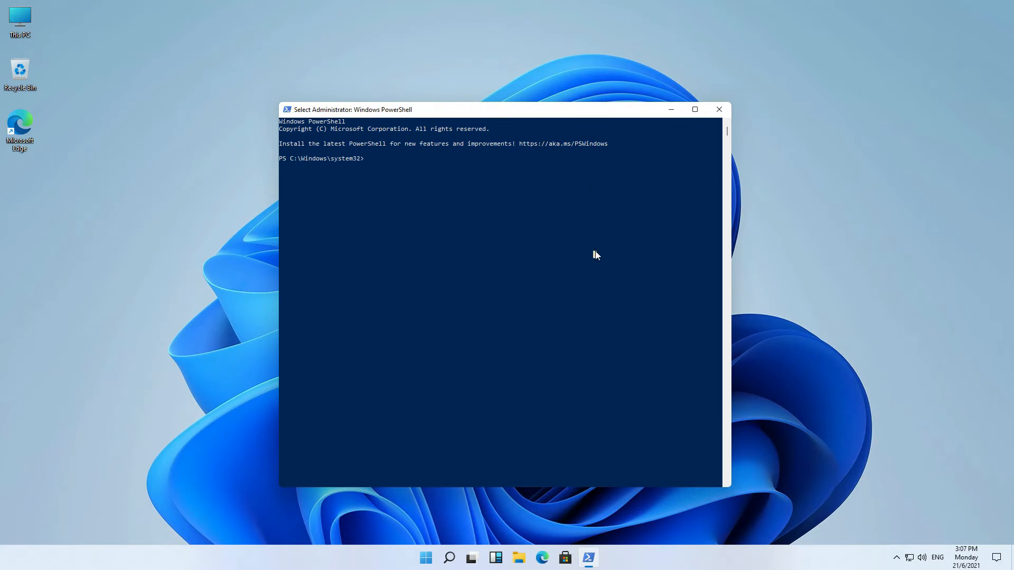
text(wsl --install)
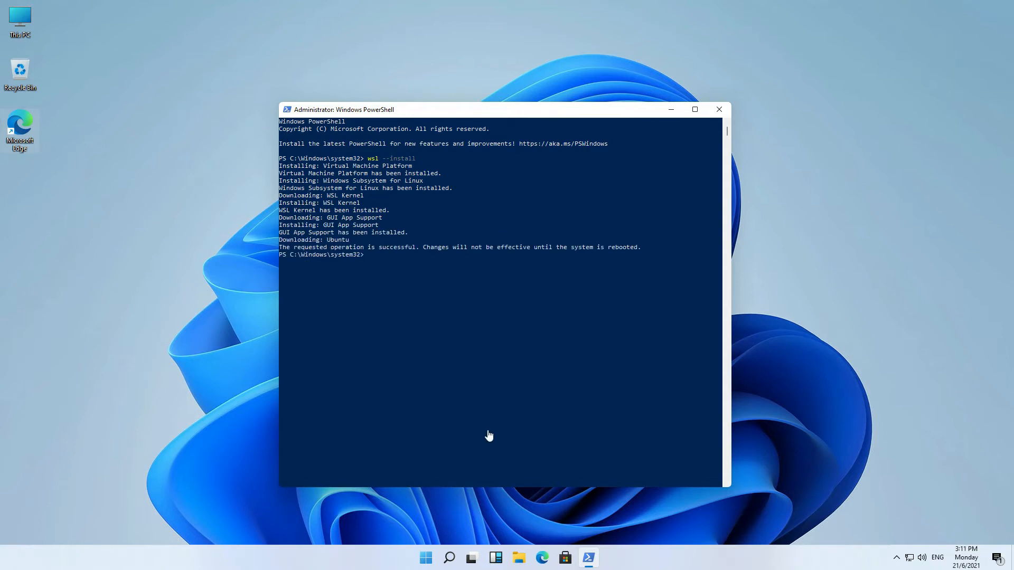
click(424, 558)
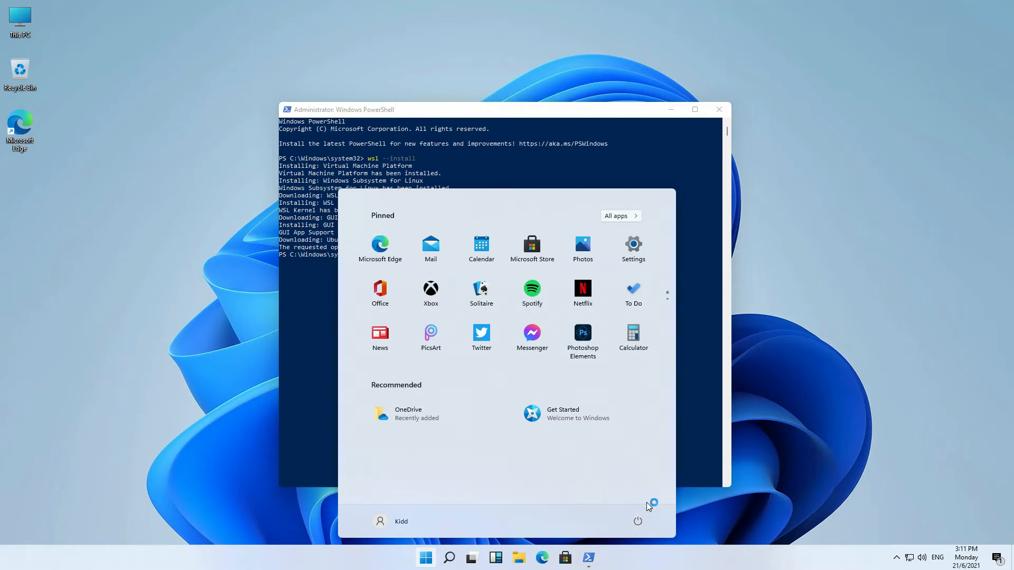
click(637, 521)
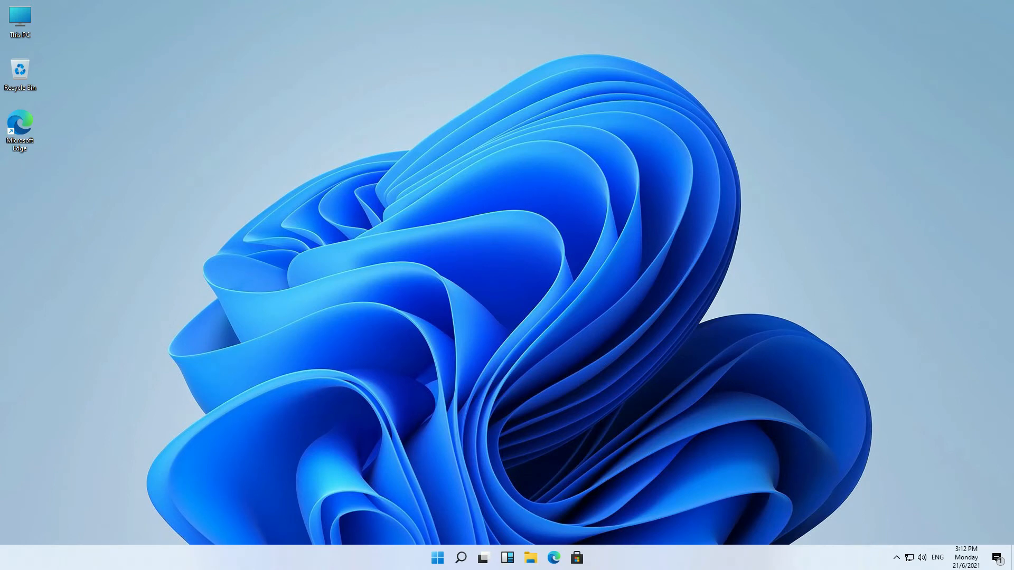
mouse_move(558, 480)
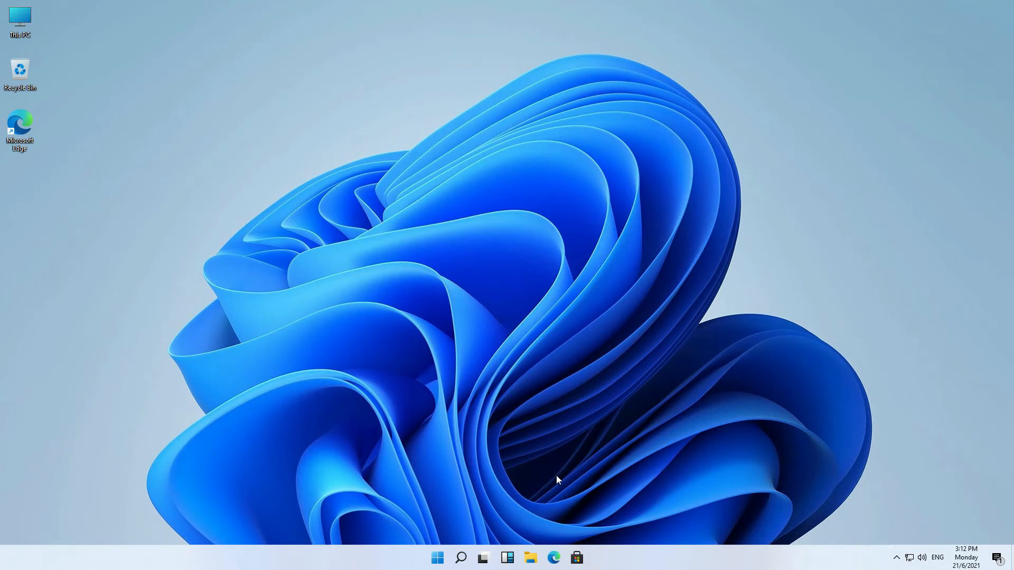
Step: Launch Ubuntu, create UNIX user 'kidd' with a password, and run mkdir code
click(461, 558)
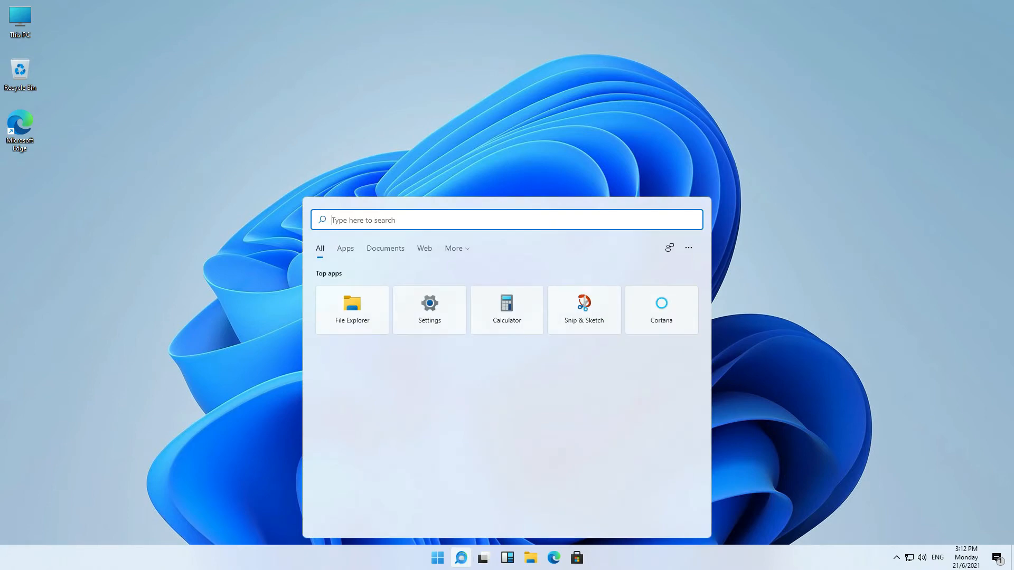
text(termin)
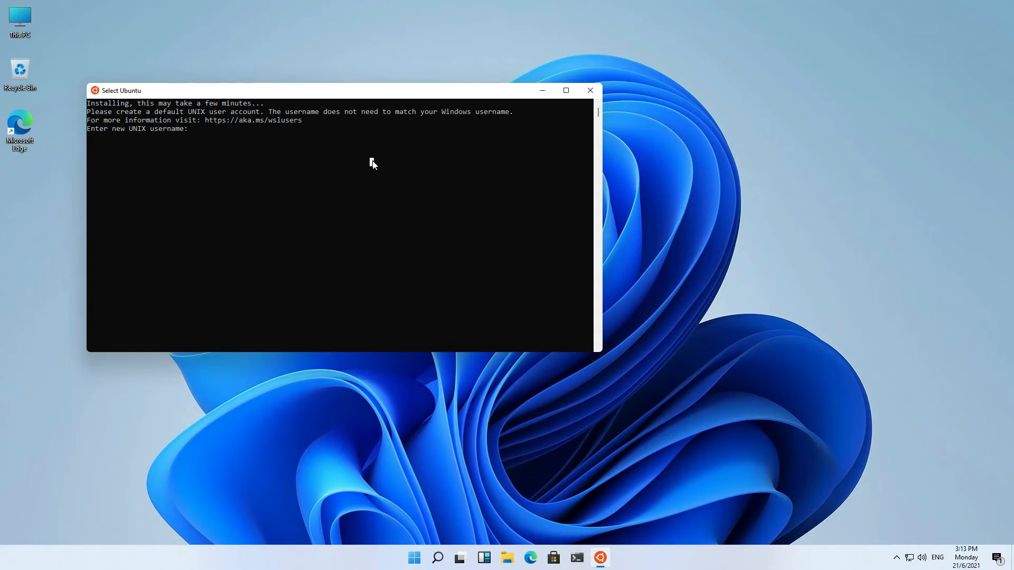
text(kidd)
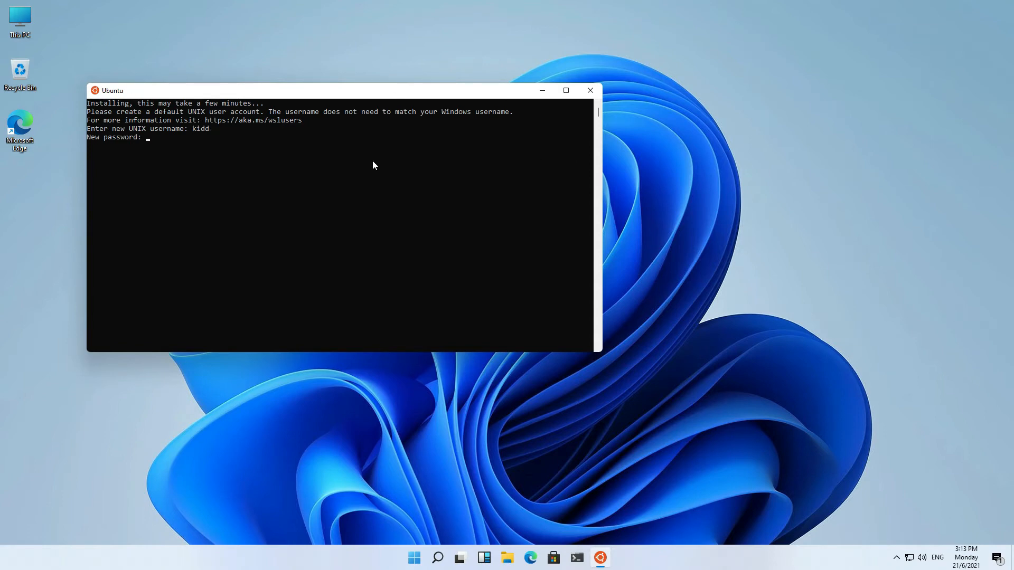
key(Enter)
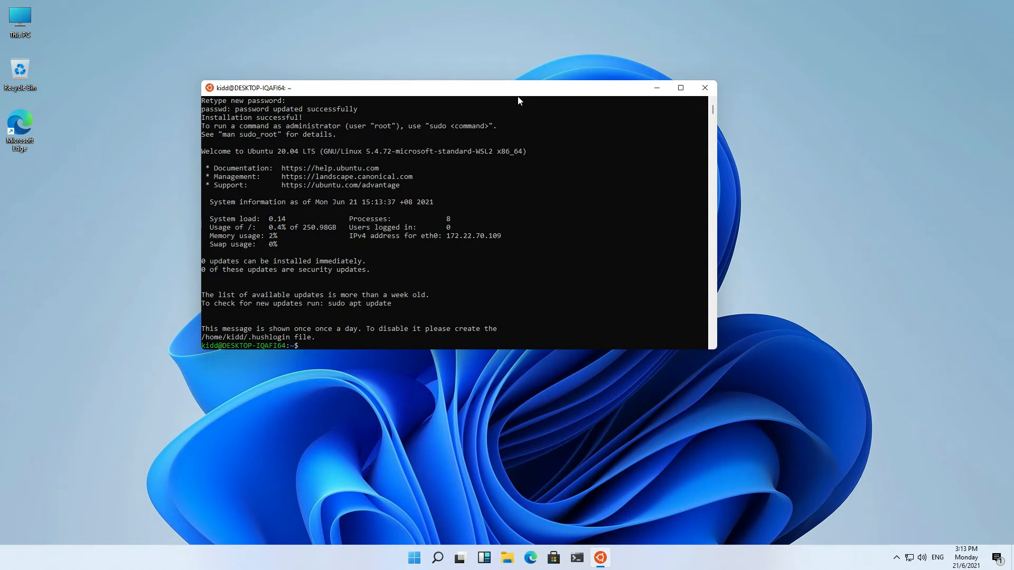
text(mkdir code)
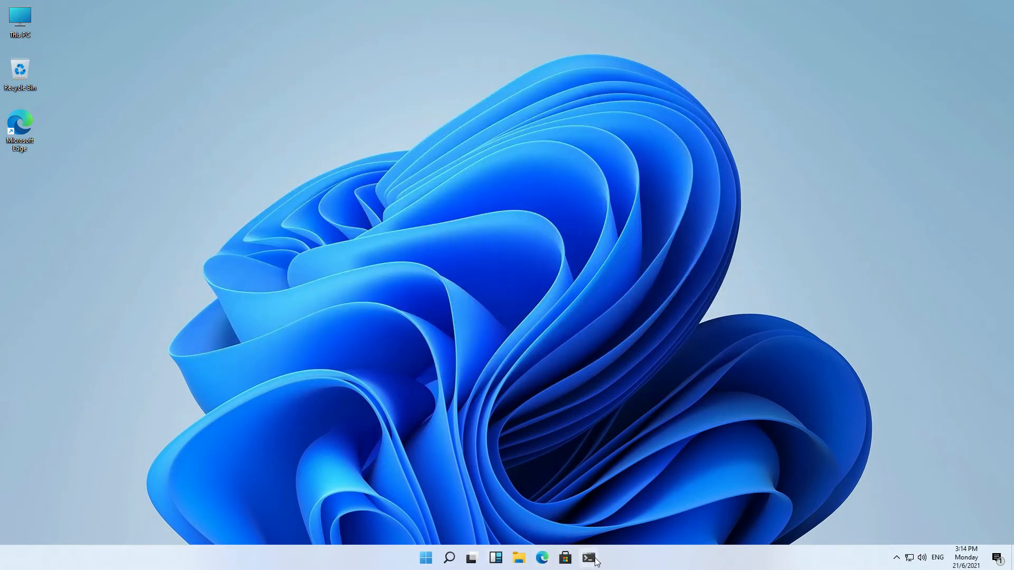
Step: Type wsl --list --verbose in a Windows Terminal PowerShell tab
click(587, 557)
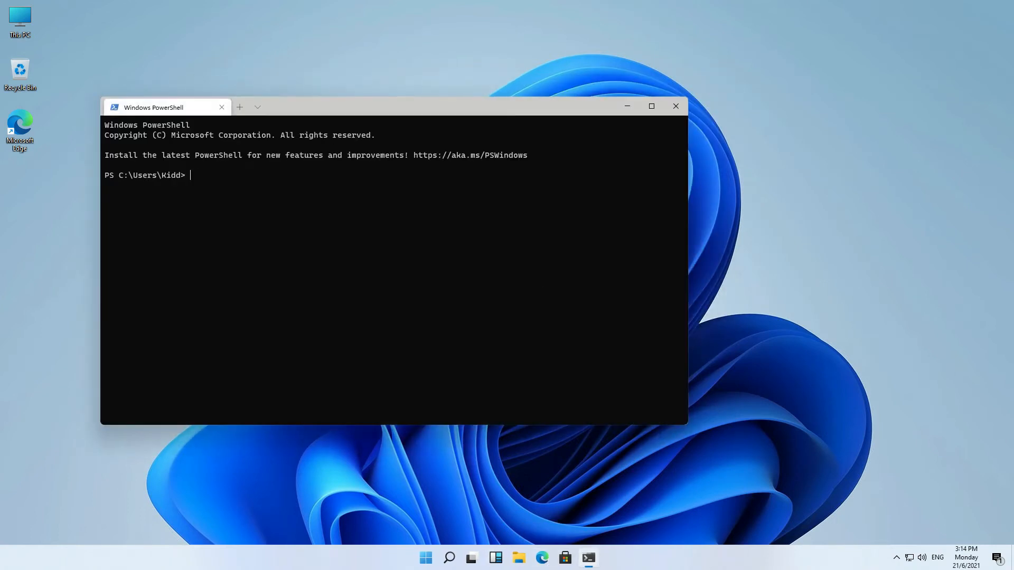
text(wsl --list --)
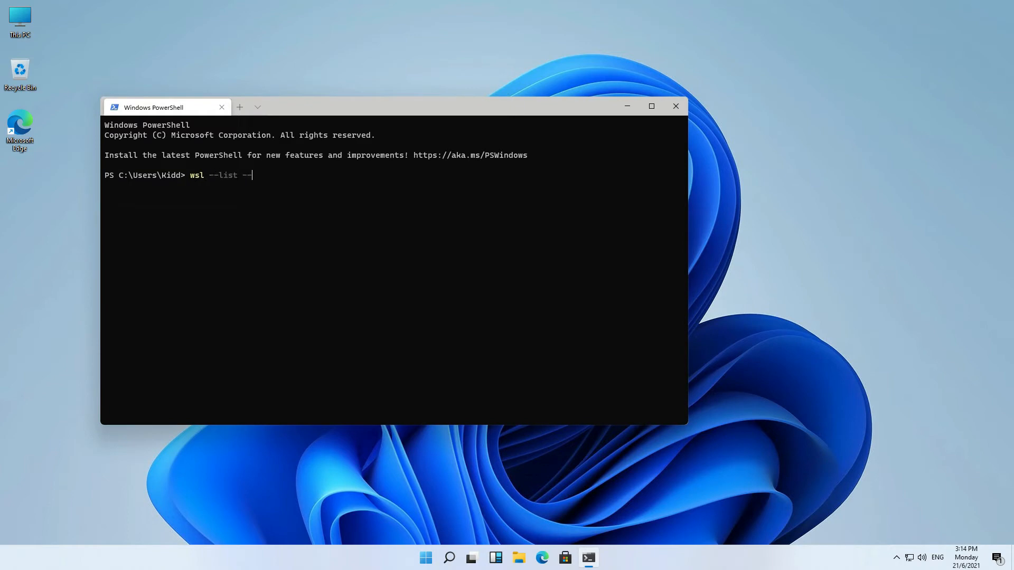
text(verbose)
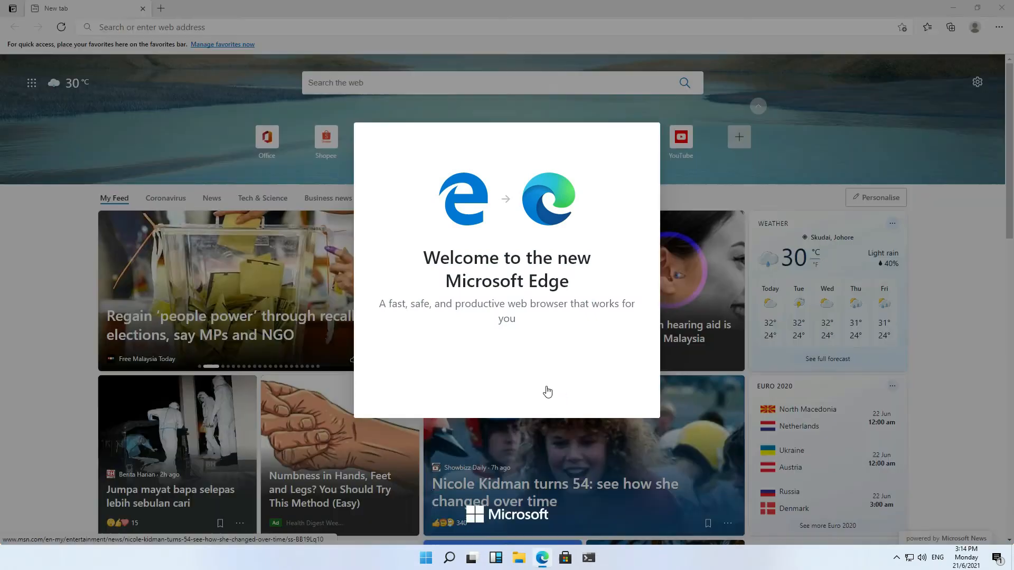
Step: Search 'vs code' in Edge and download the VS Code Windows installer
text(vs od)
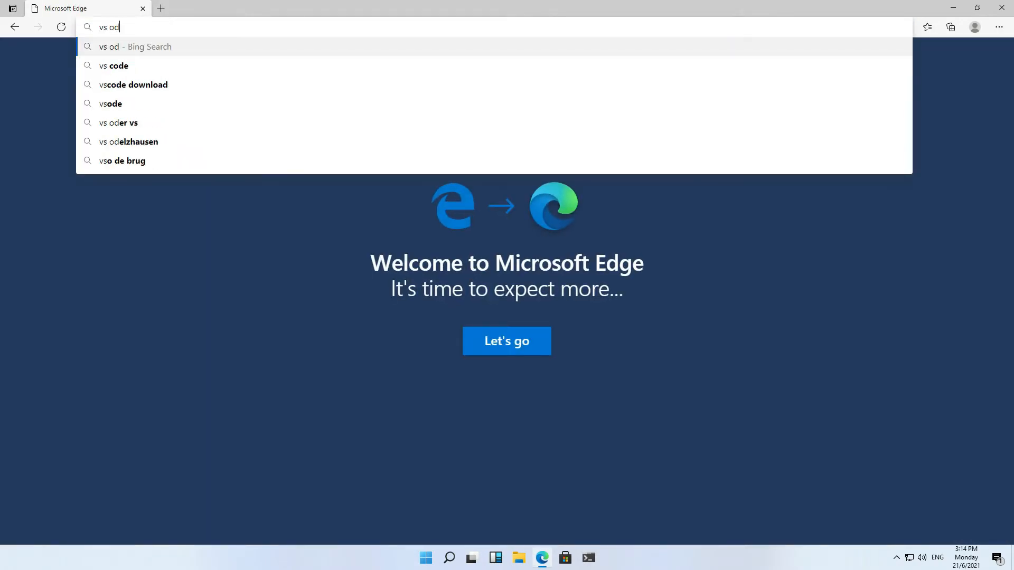
click(113, 66)
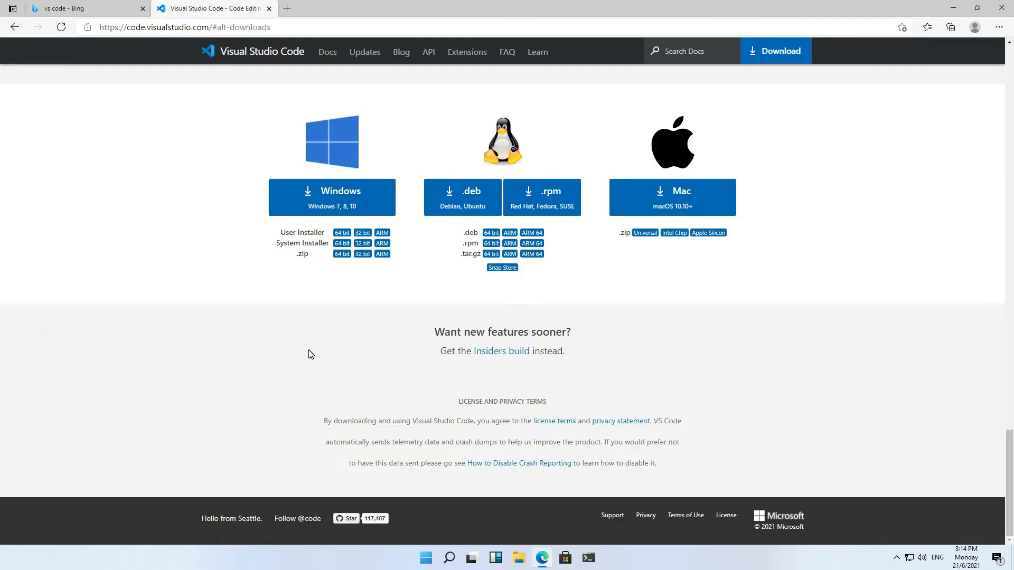
click(331, 197)
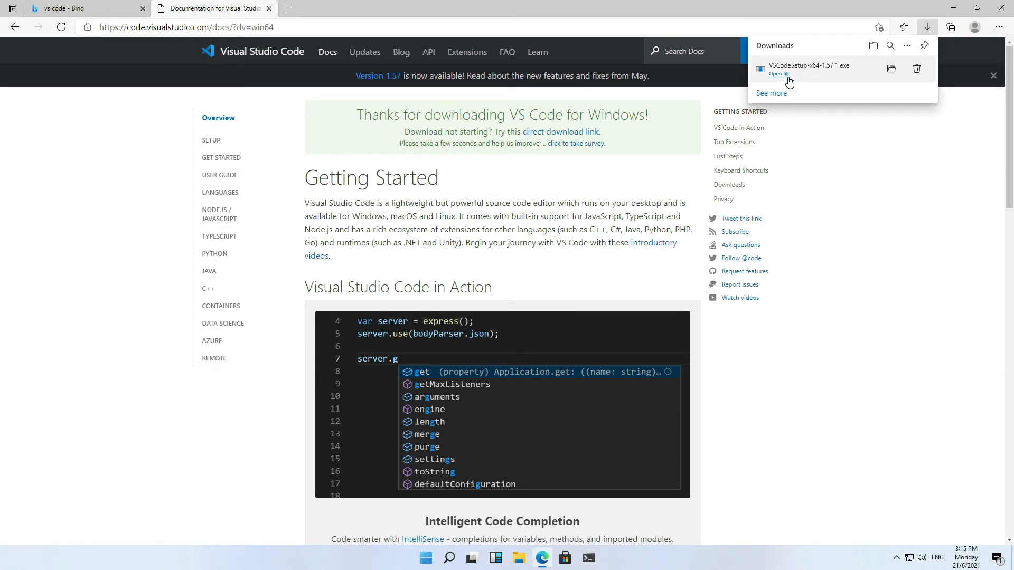
mouse_move(818, 84)
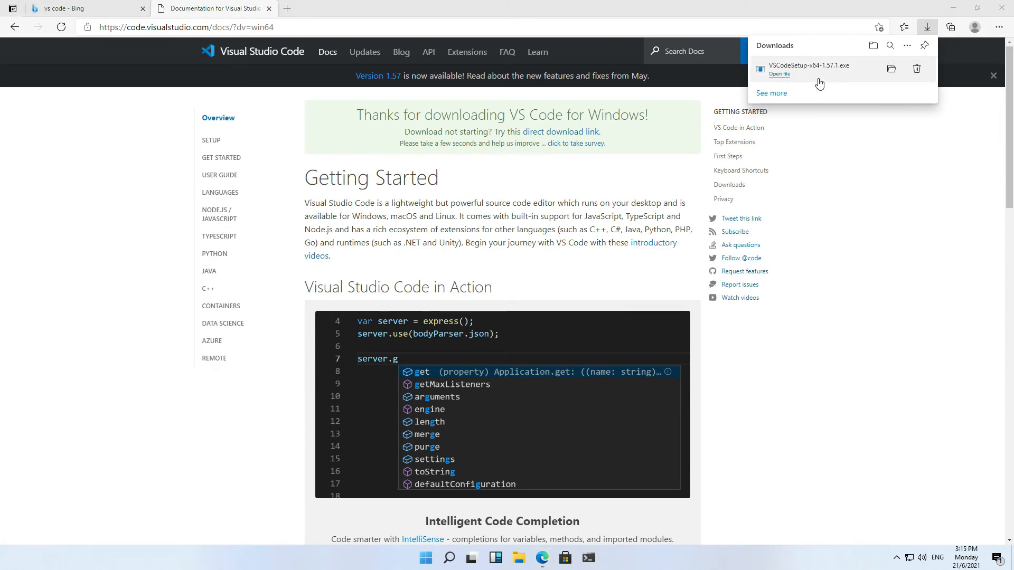
mouse_move(478, 359)
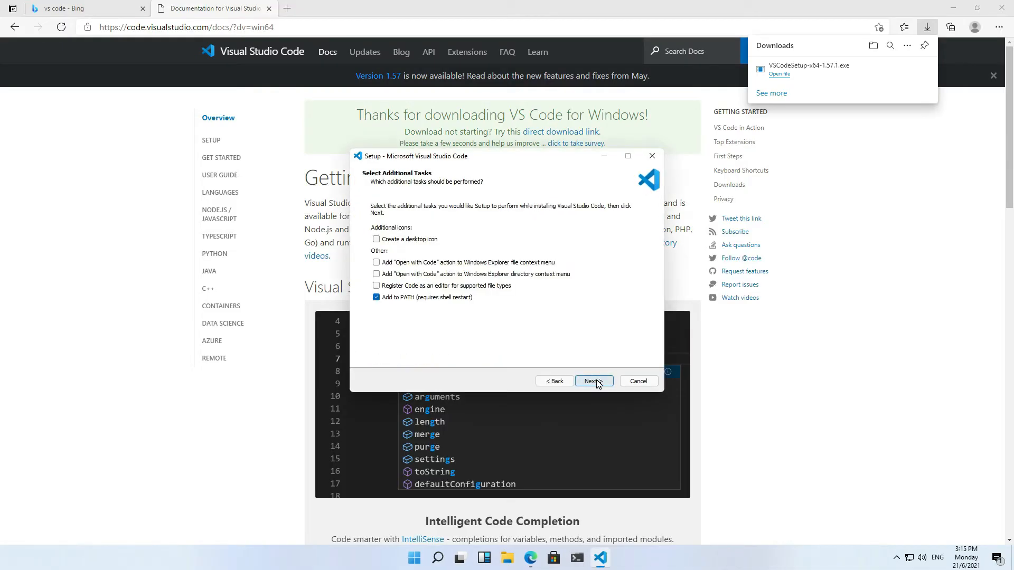
Step: Finish the VS Code installer's additional tasks and close VS Code after adding Remote - WSL
click(592, 381)
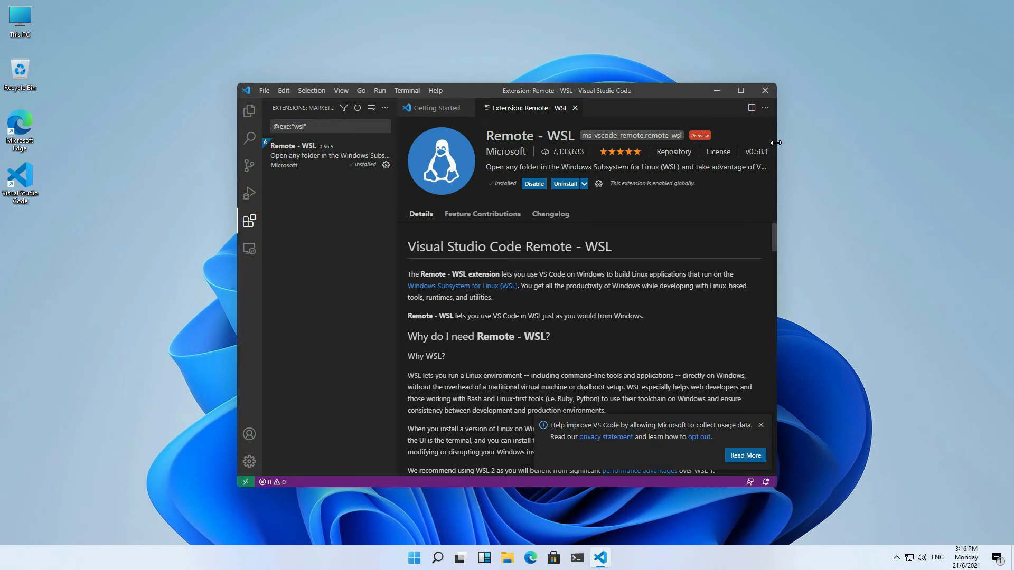
click(764, 90)
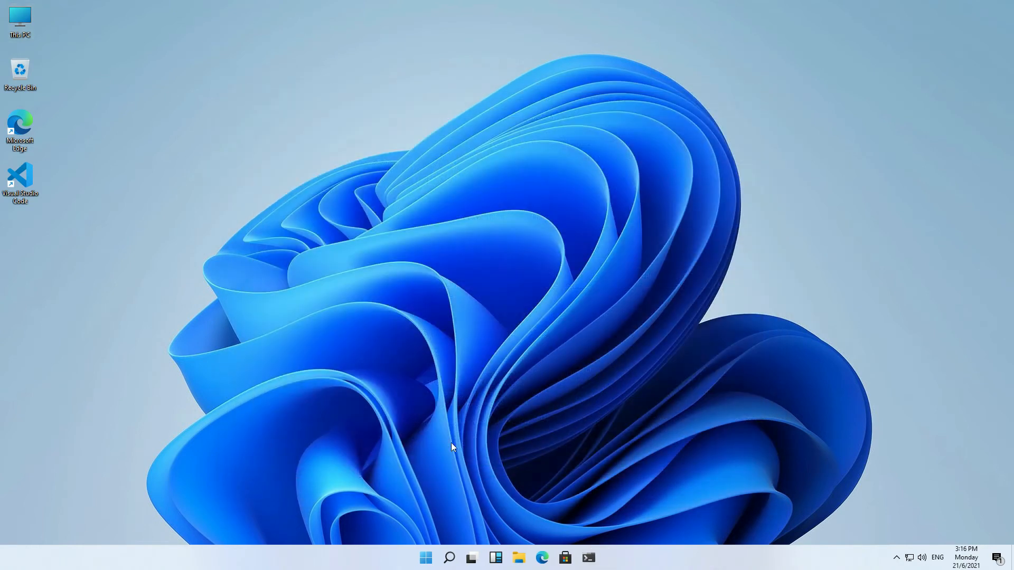
Step: Search 'docker' in Edge and download Docker Desktop for Windows
text(d)
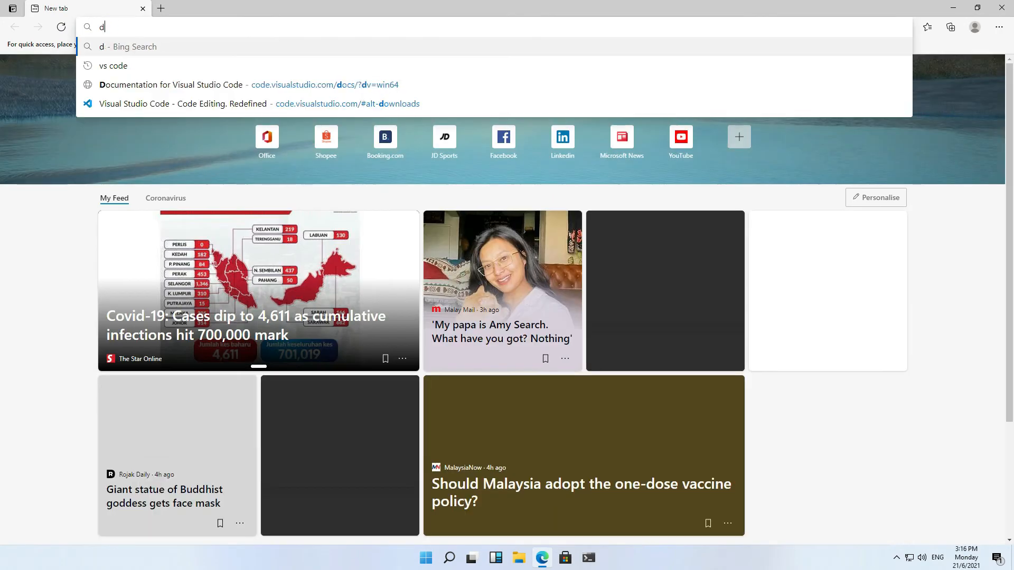
text(docker)
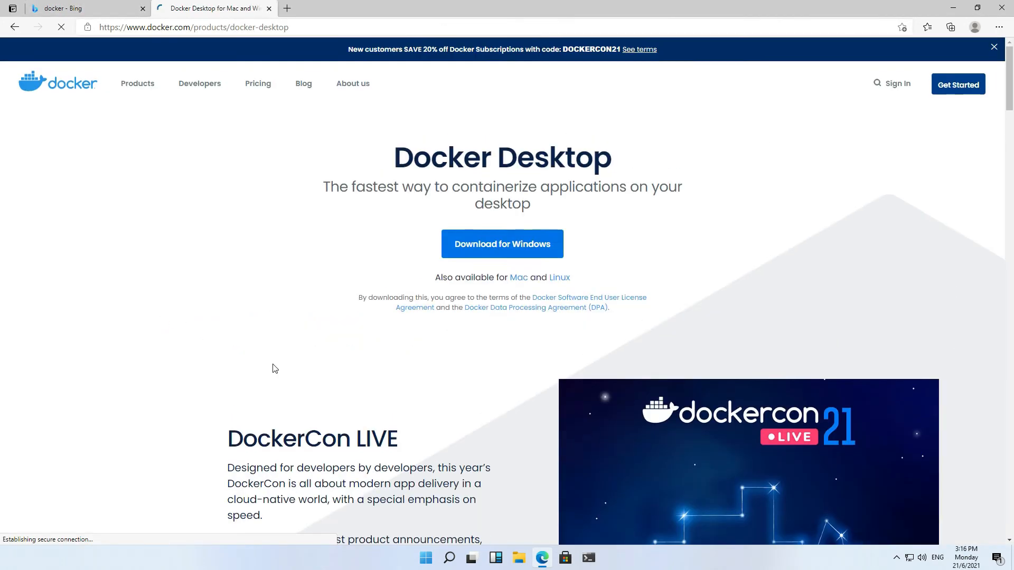
click(502, 243)
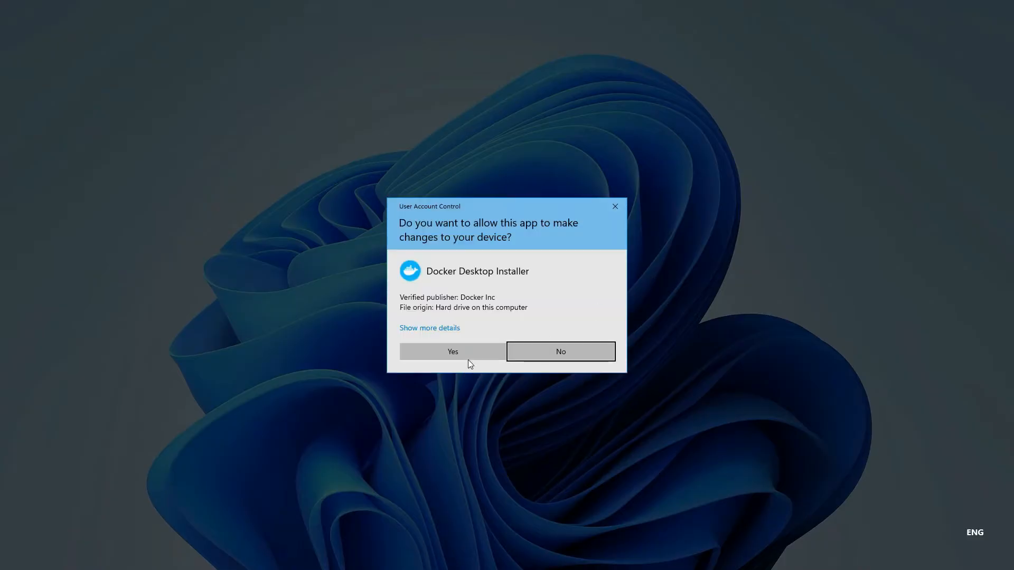
Step: Install Docker Desktop 3.4.0 with WSL 2 components and shortcut, log out, then open its tray menu
click(451, 351)
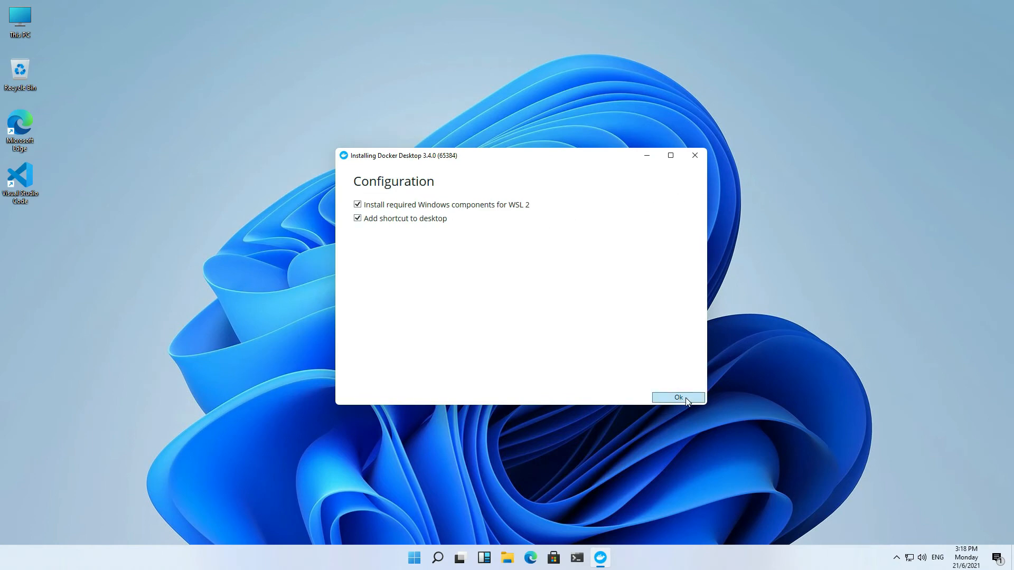
click(677, 397)
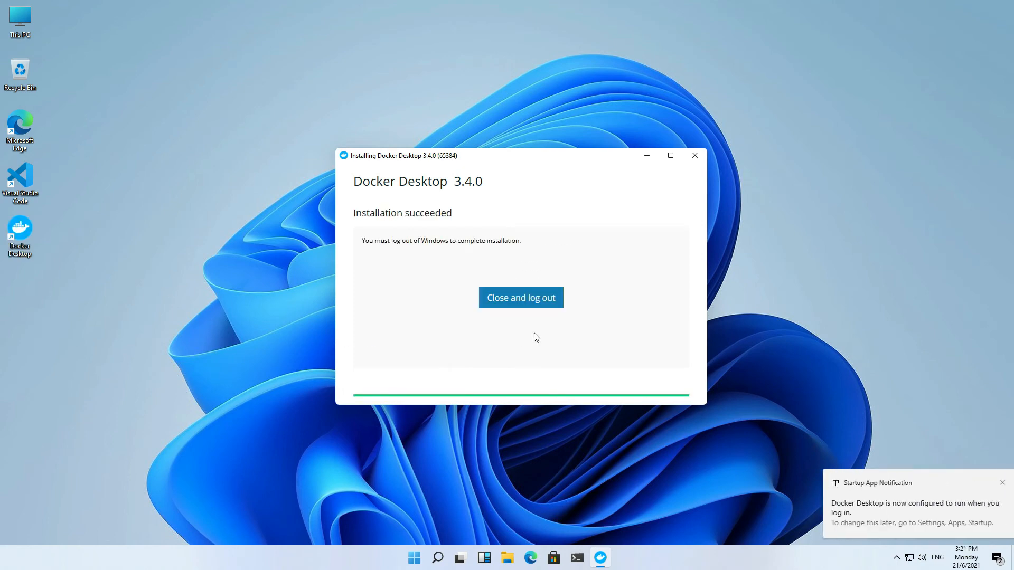
click(520, 297)
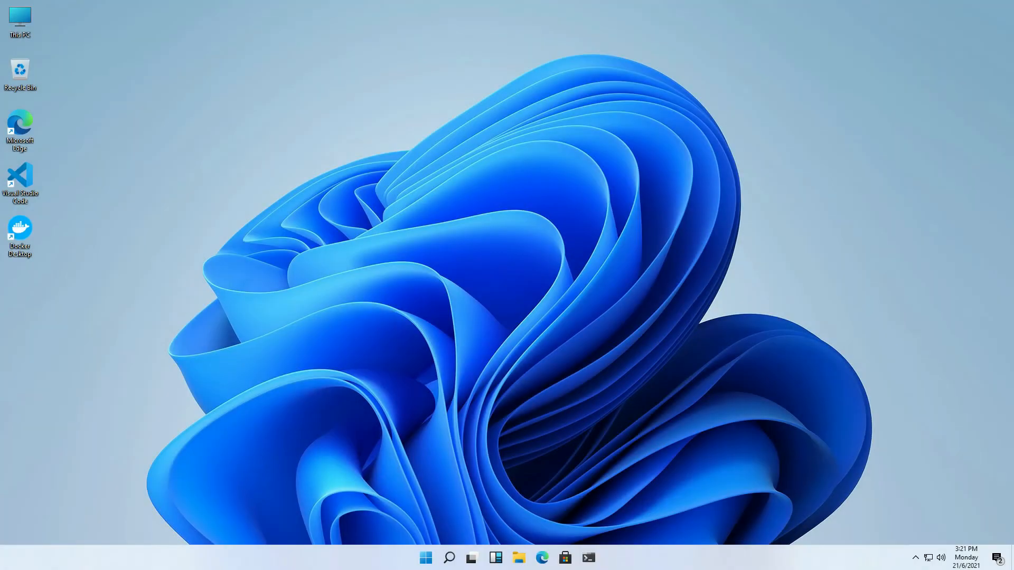
mouse_move(792, 472)
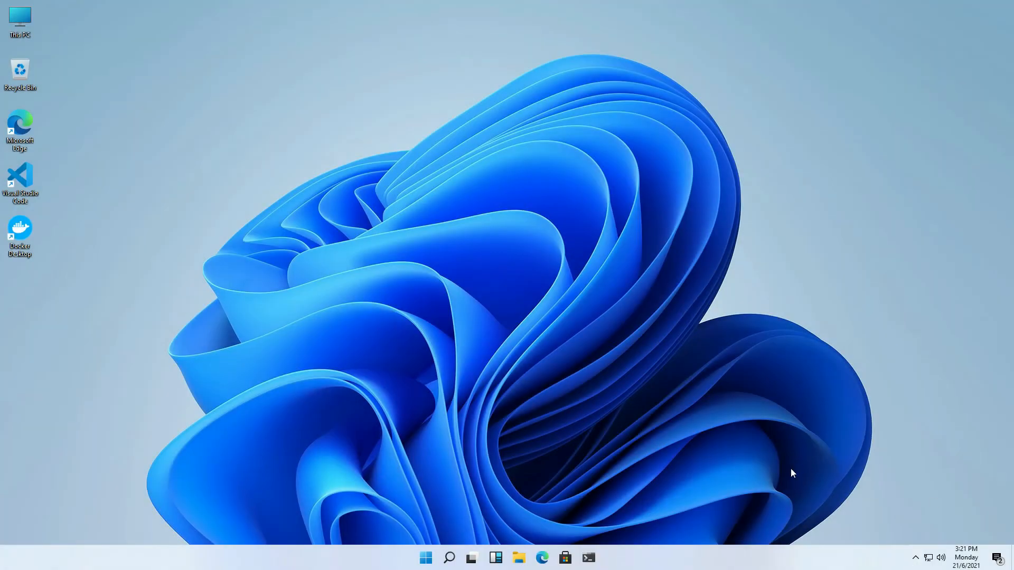
click(914, 557)
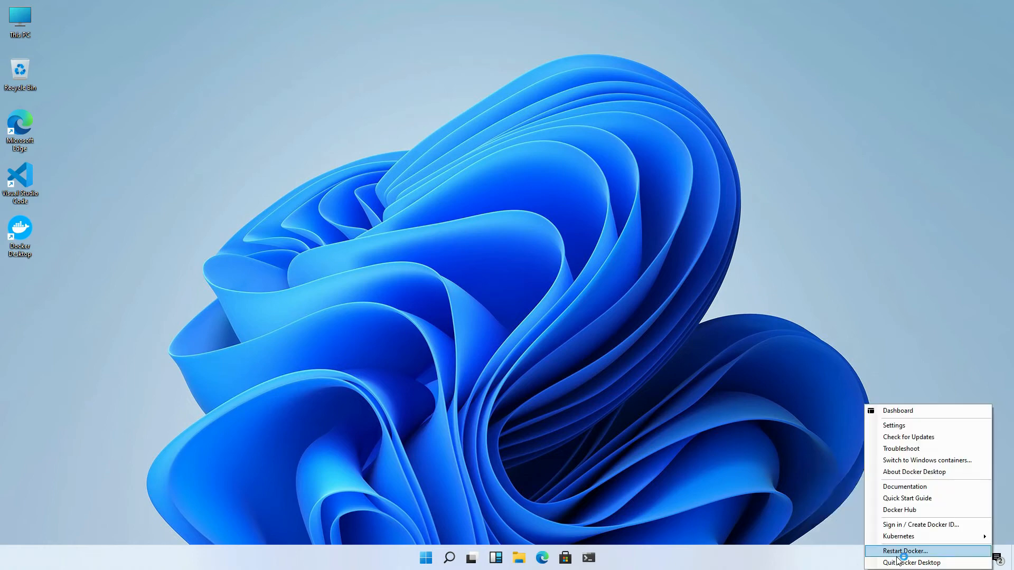
click(897, 411)
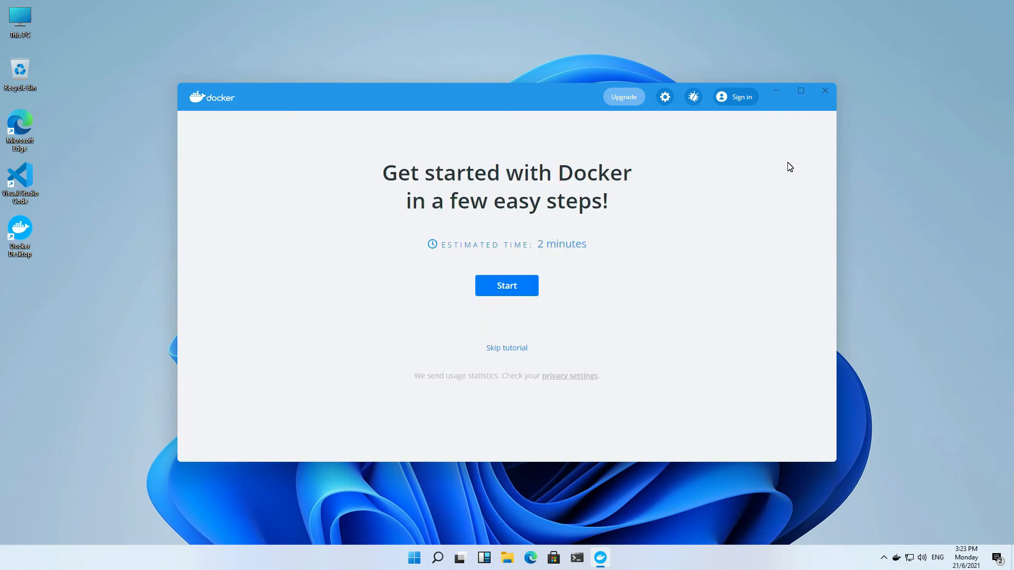
click(664, 96)
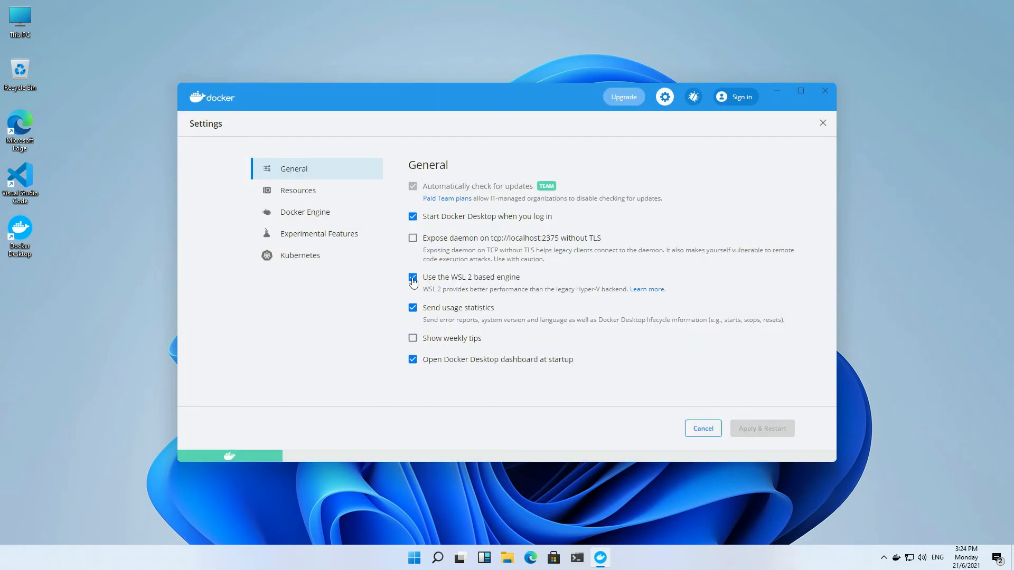
click(298, 190)
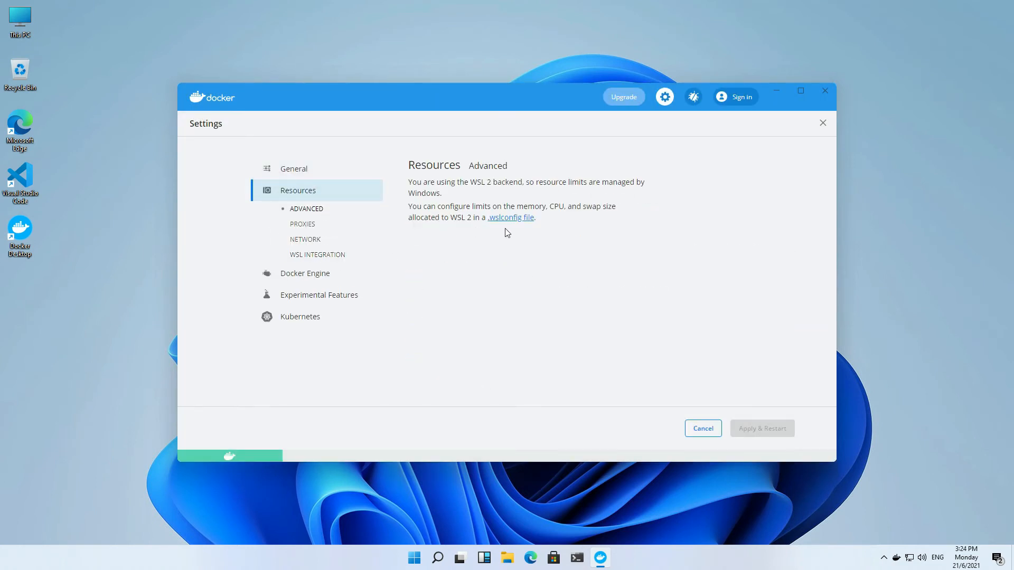
click(317, 254)
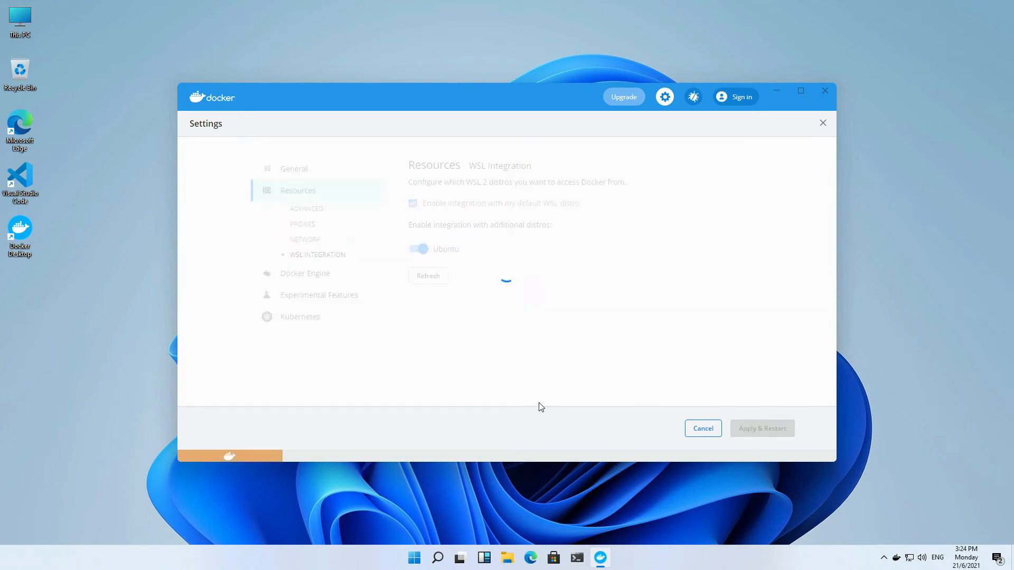
click(294, 168)
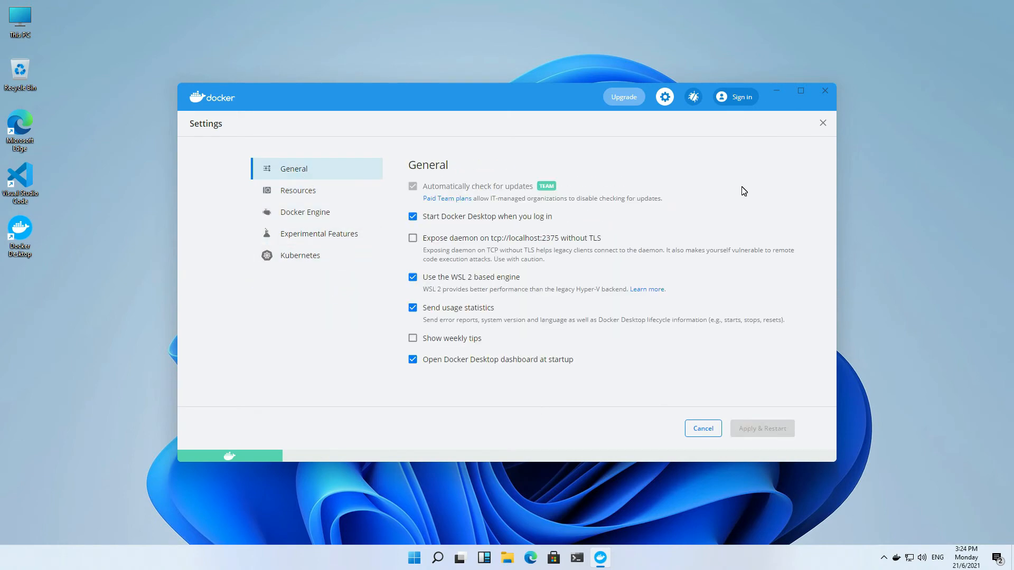
click(761, 428)
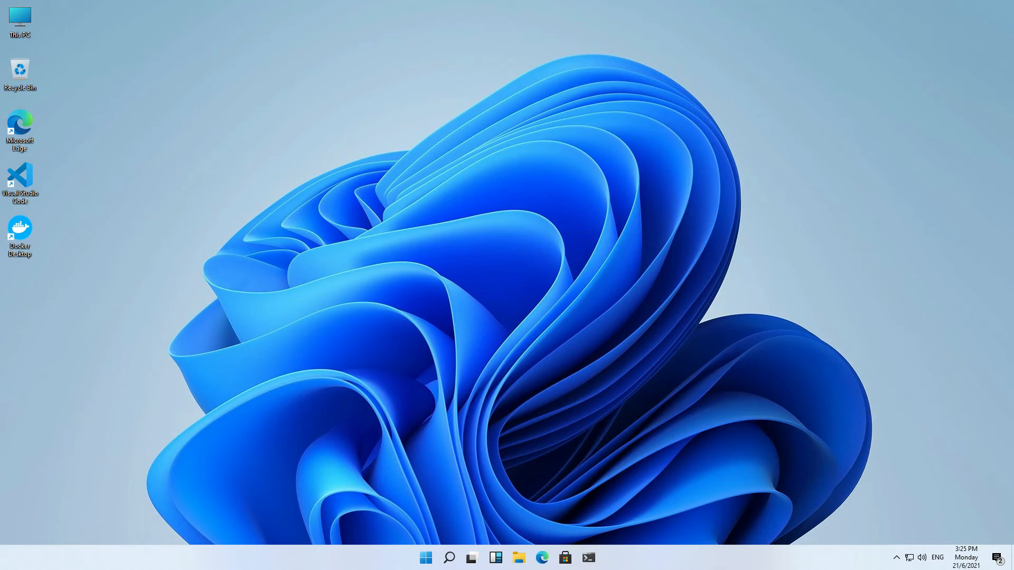
Step: Run wsl --list --verbose to confirm Ubuntu and docker-desktop distros run on WSL 2
click(587, 557)
text(wsl)
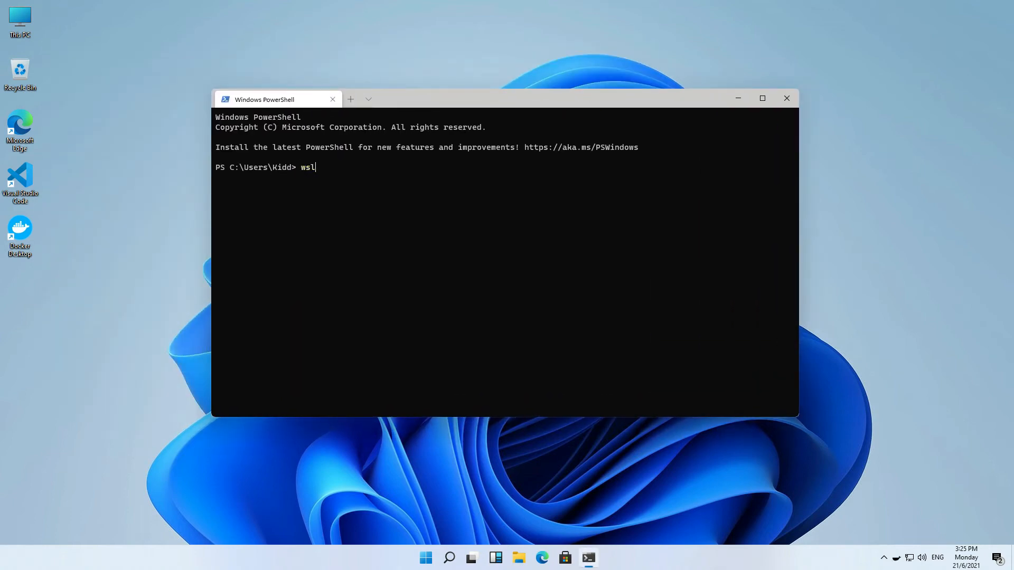
text(--list --verbose)
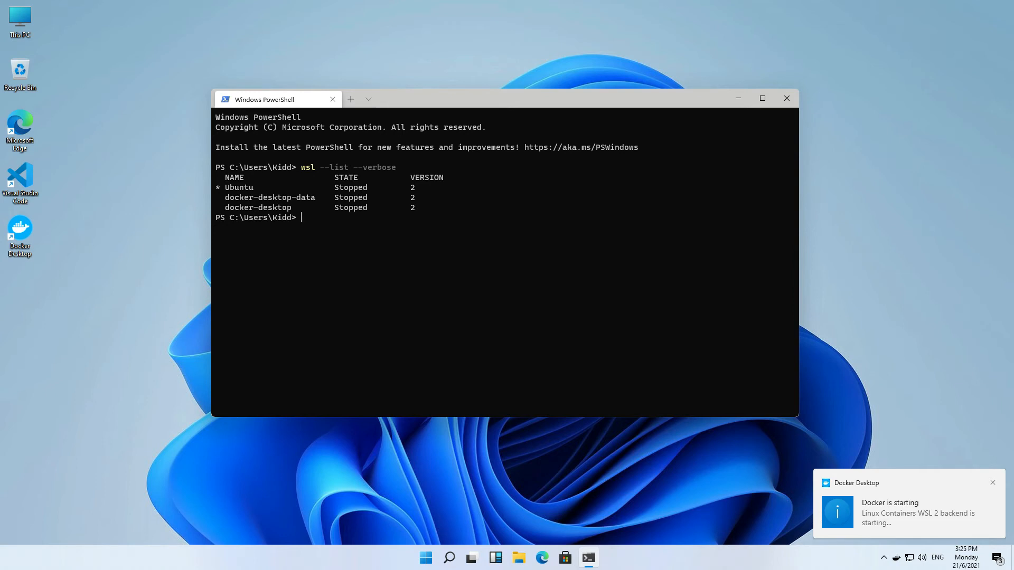
mouse_move(910, 483)
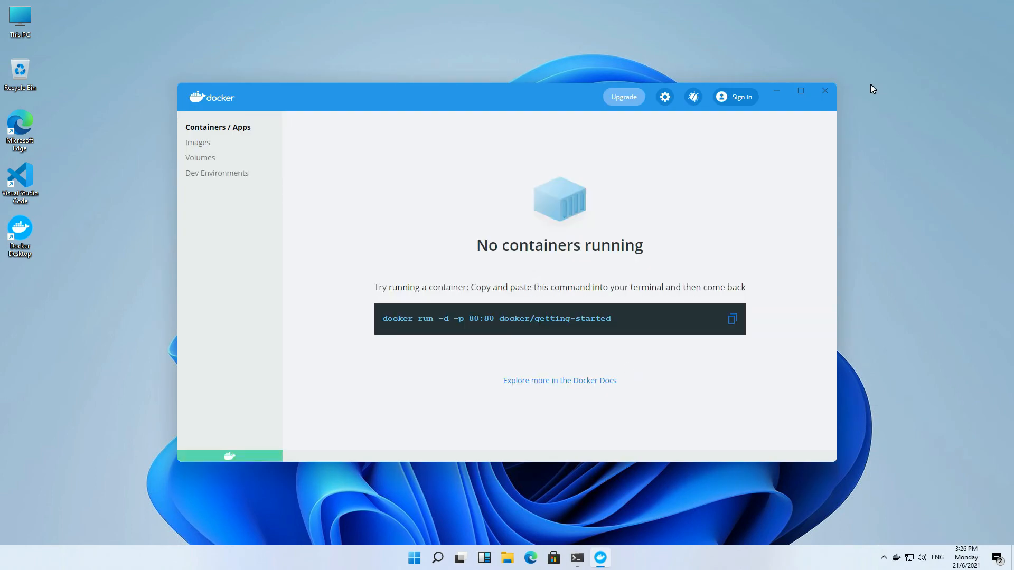
click(575, 557)
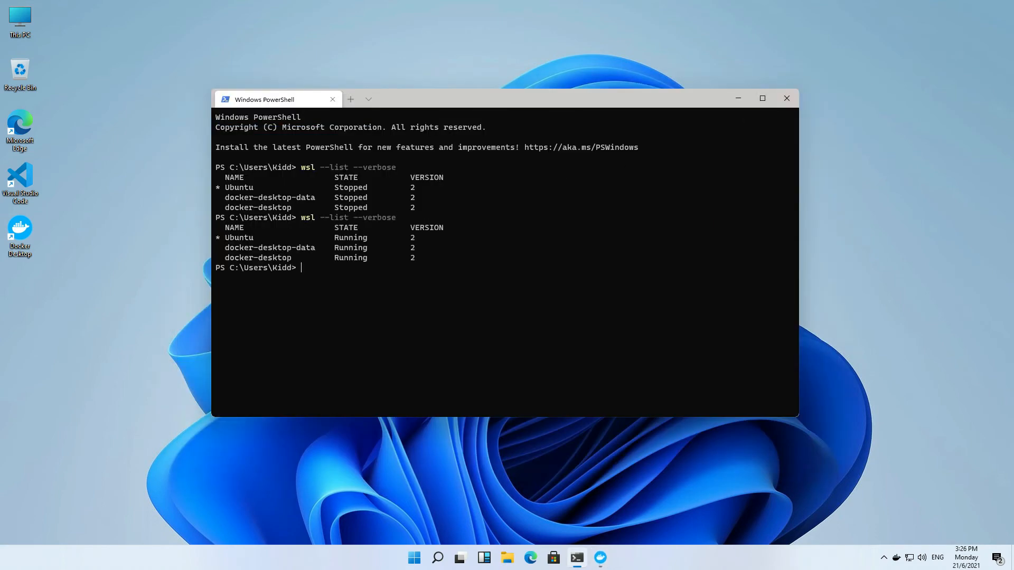
click(458, 557)
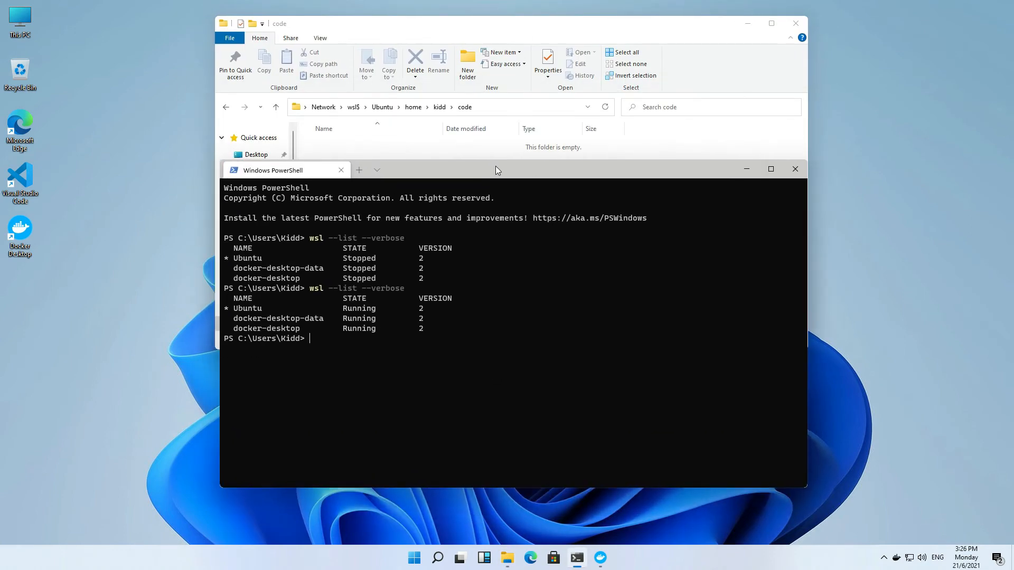
Step: Create test-project via curl laravel.build in ~/code and run ./vendor/bin/sail up -d
text(wsl)
text(cd ~/code/)
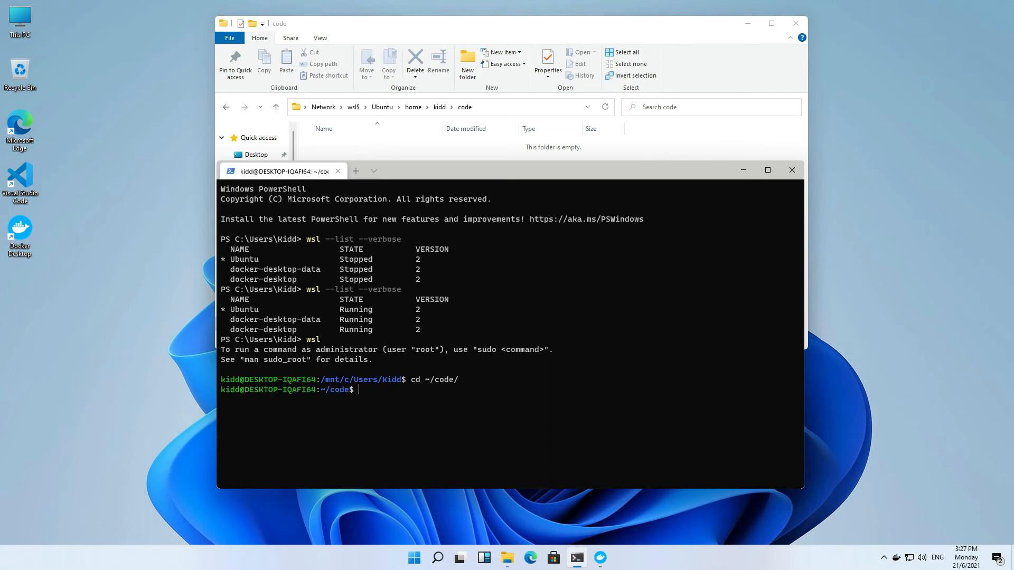
text(curl -s https://laravel.build/test-project | bash)
text(cd test-project/)
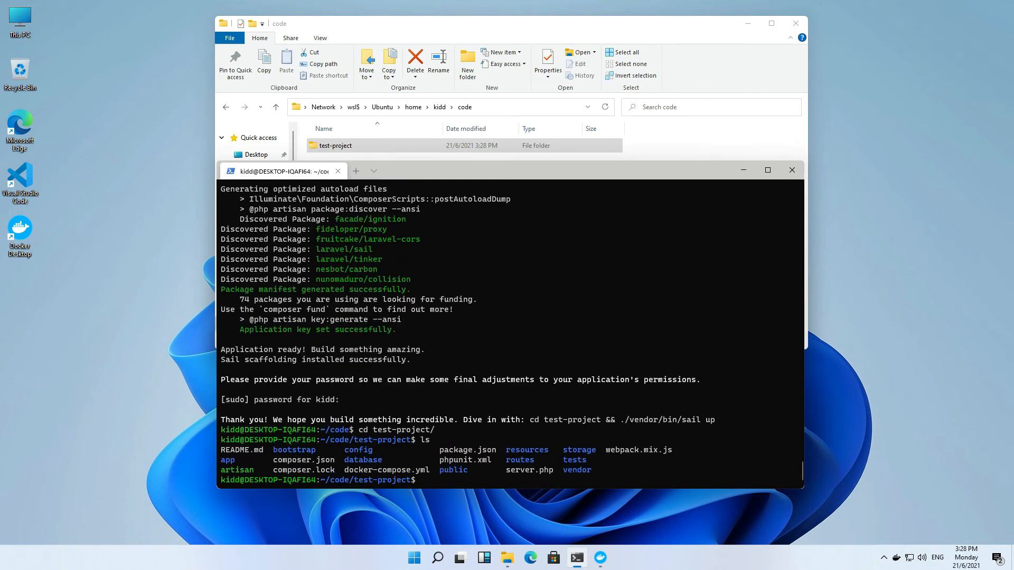
text(./v)
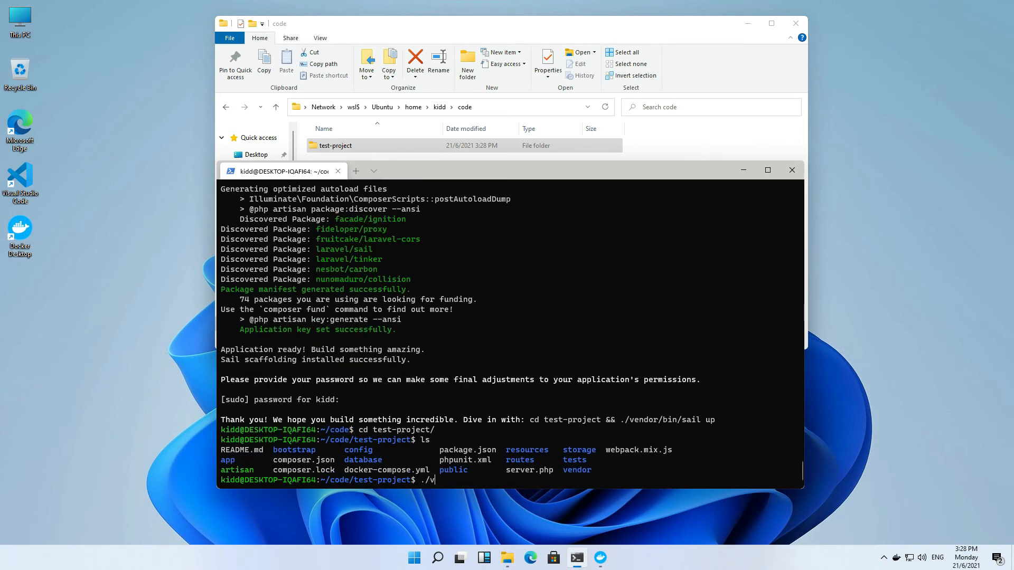
text(endor/bin/sa)
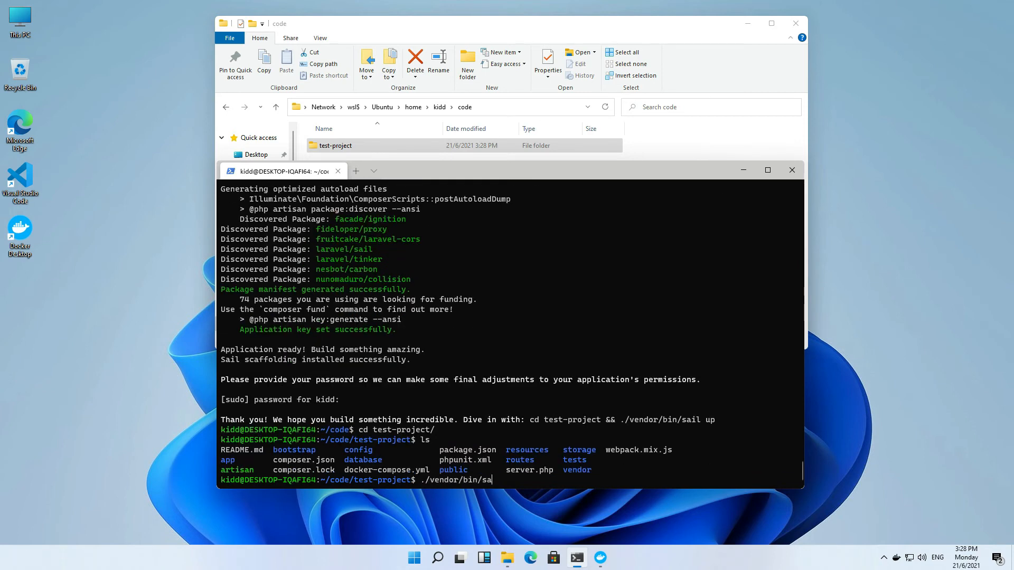
text(il up -d)
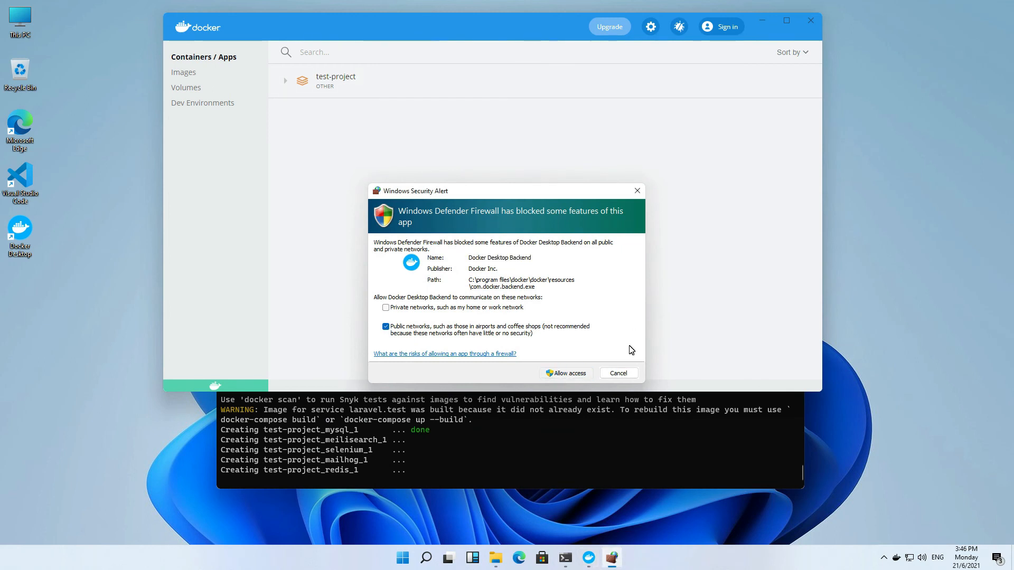
Step: Allow Docker's backend through the Windows firewall and return to the terminal
click(564, 374)
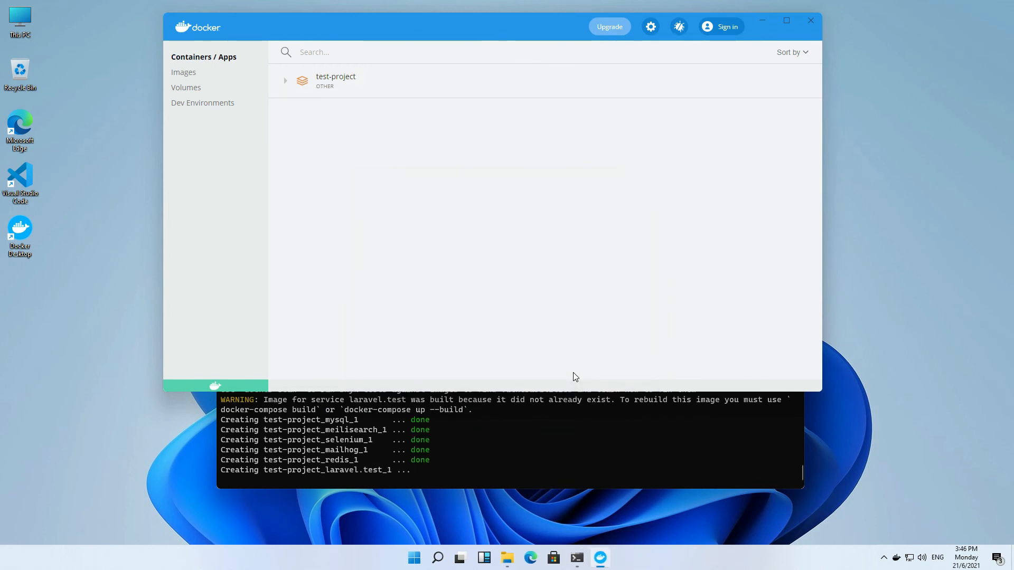
click(285, 80)
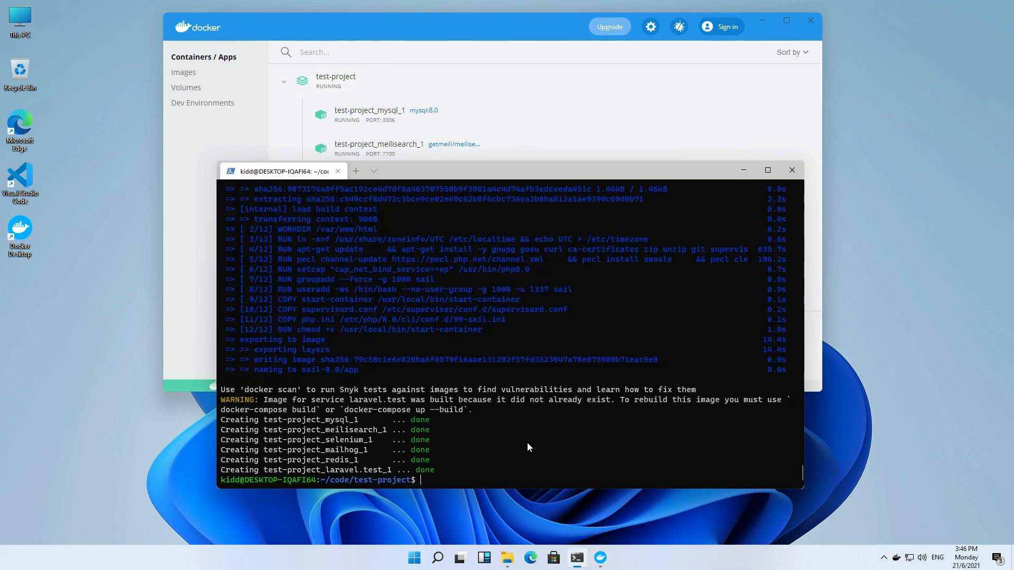
mouse_move(582, 470)
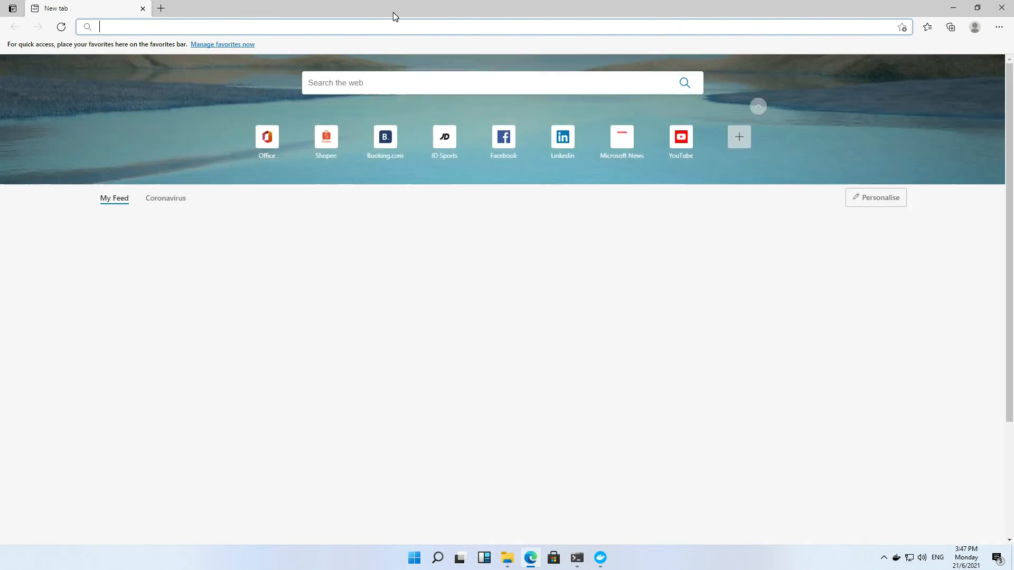
text(local)
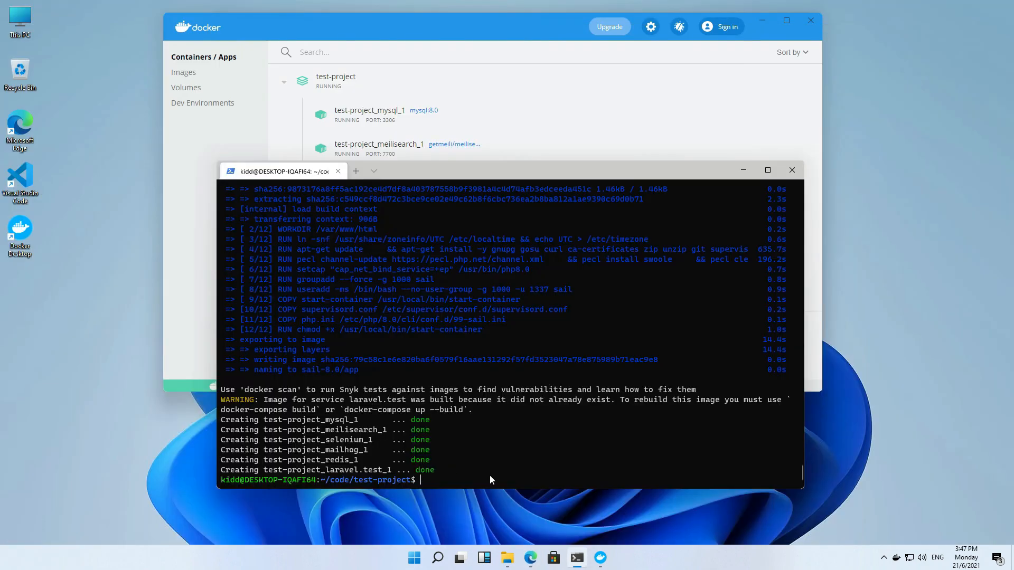
Step: Run code . to open test-project in VS Code over WSL and browse the public folder
text(code .)
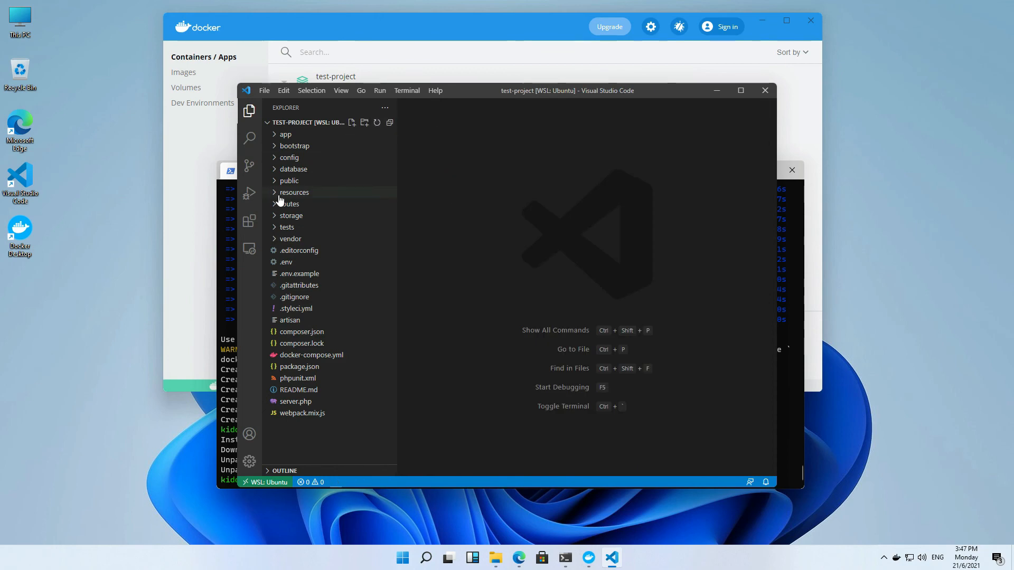
click(289, 181)
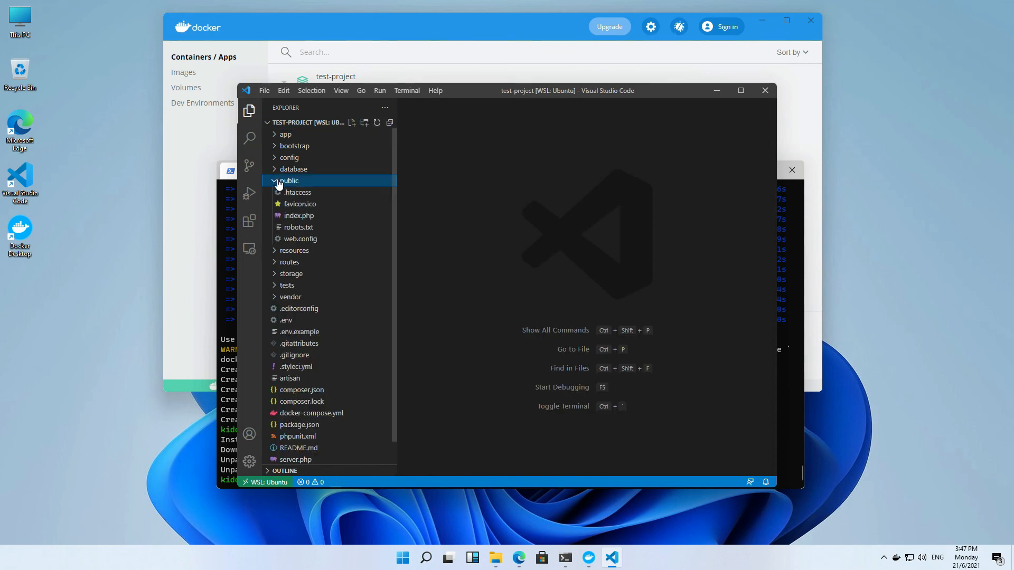
click(289, 181)
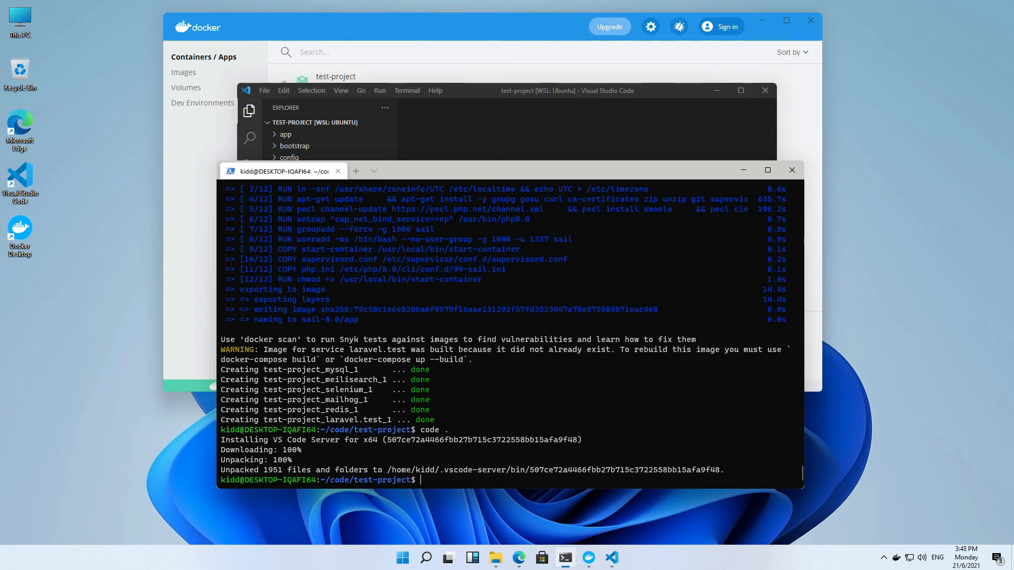
Step: Add alias sail='bash vendor/bin/sail' to ~/.bashrc and reload it
text(nano ~/.bashrc)
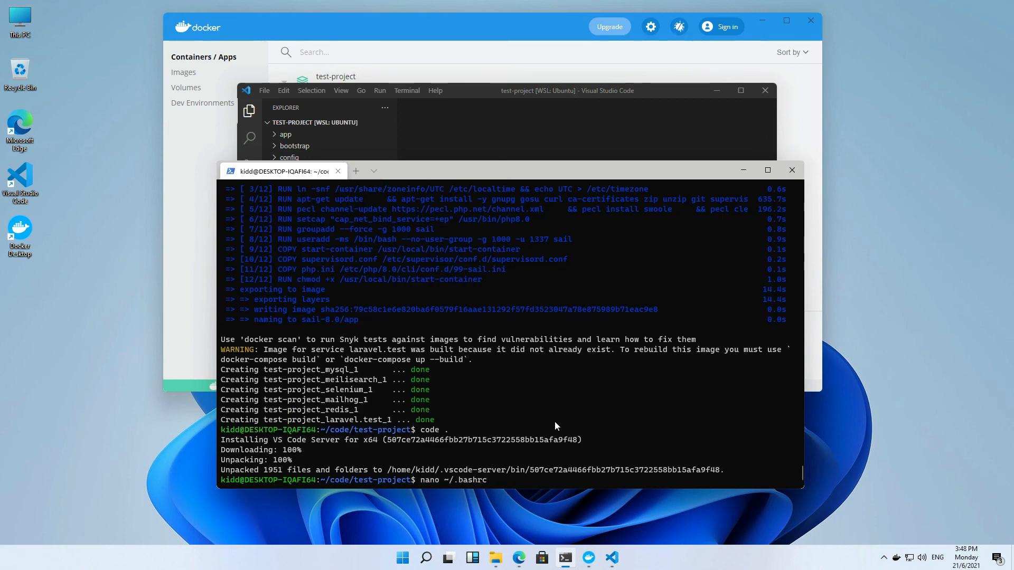
key(Enter)
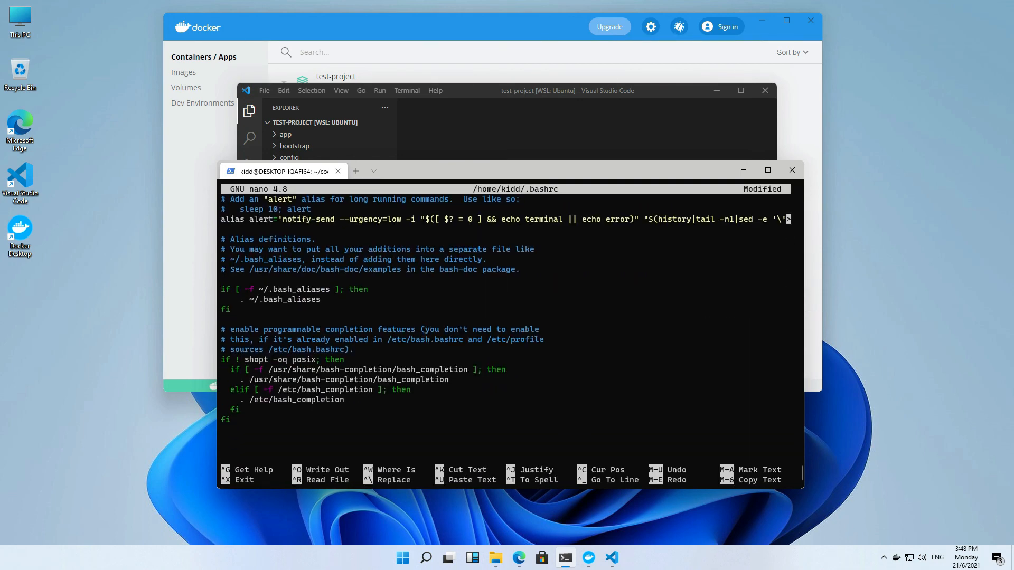
text(alias sail='bash vendor/bin/sail')
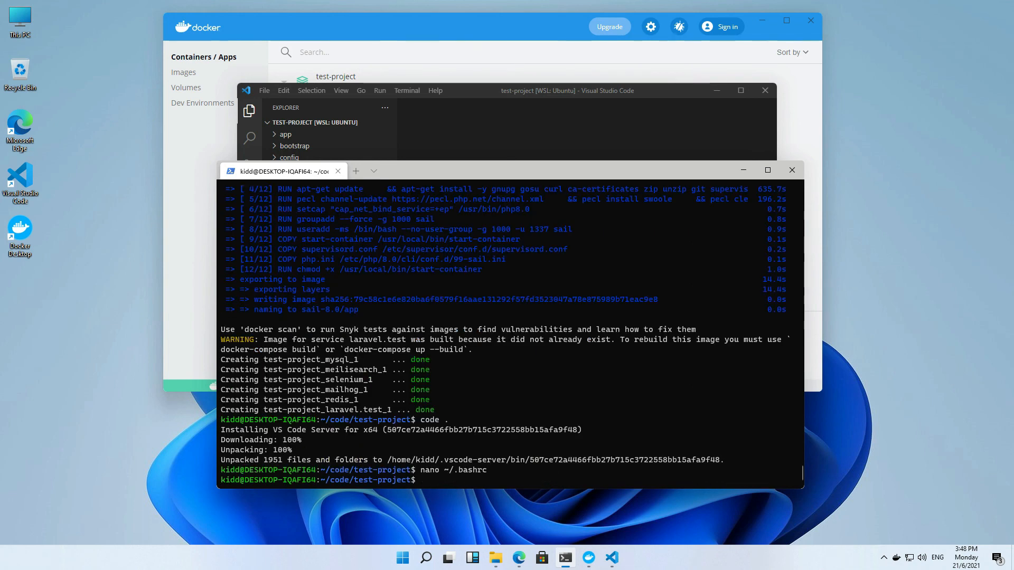
text(. ~/.bashrc)
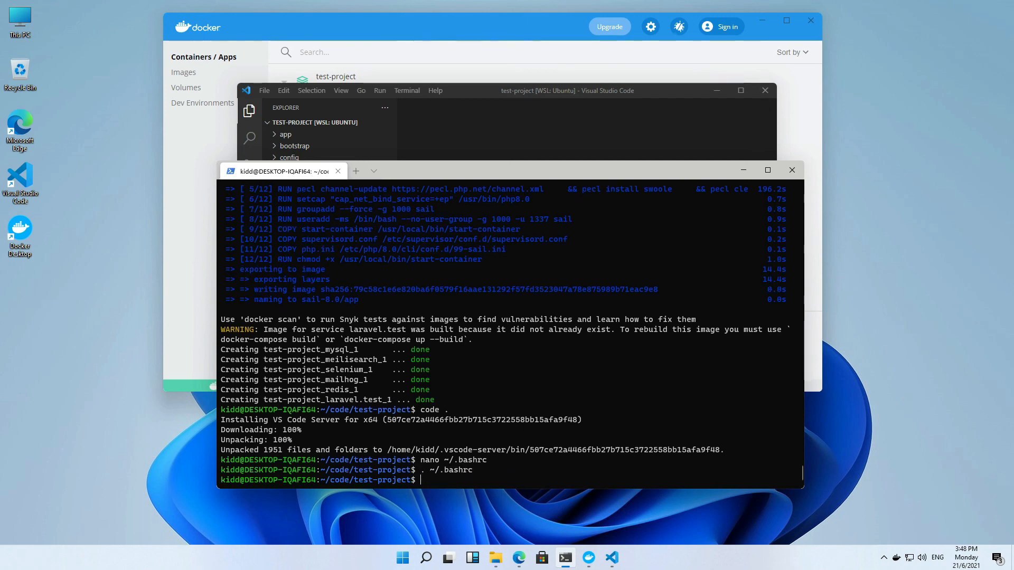
Step: Run sail artisan, then sail artisan migrate to apply the database migrations
text(sail artisan)
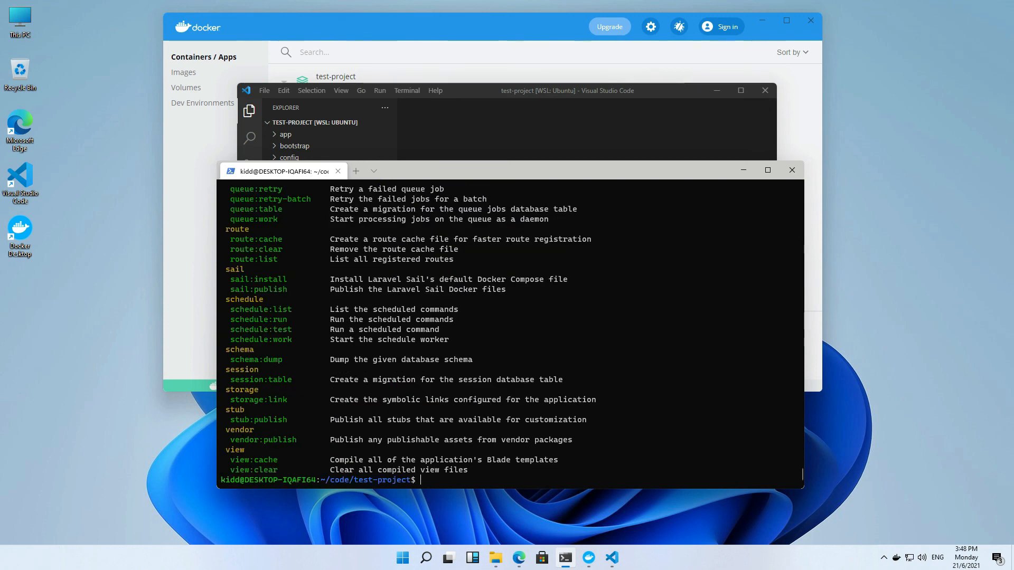
text(sail)
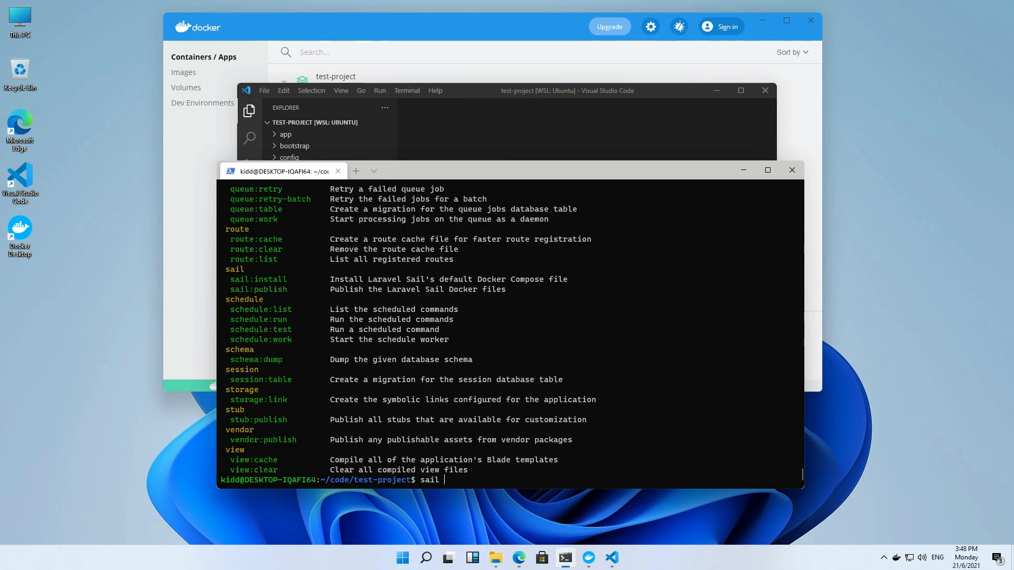
text(artisan migrate)
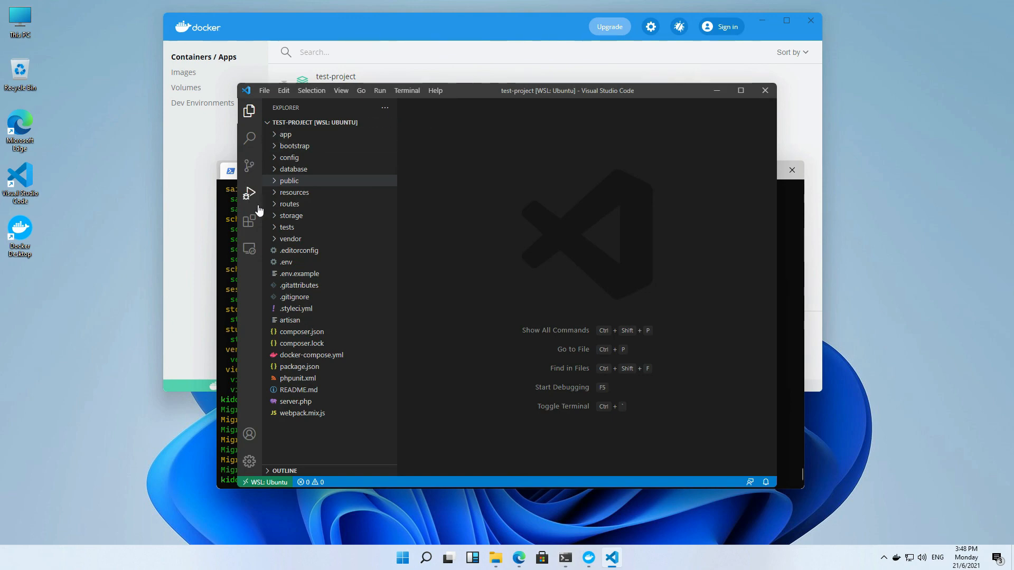
Step: Insert <h1>Hello World</h1> into welcome.blade.php after dismissing the PHP notification
click(293, 193)
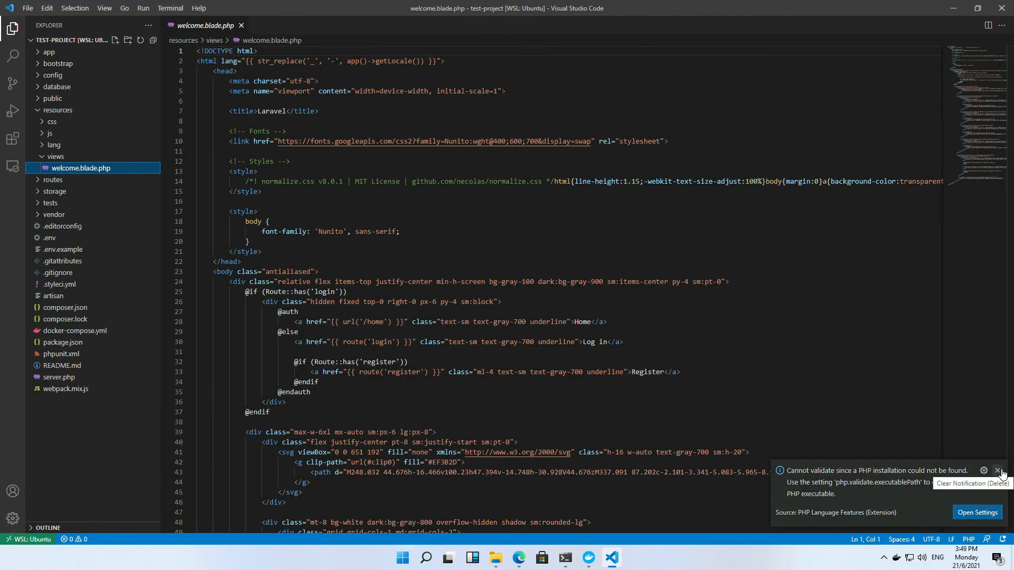
click(997, 470)
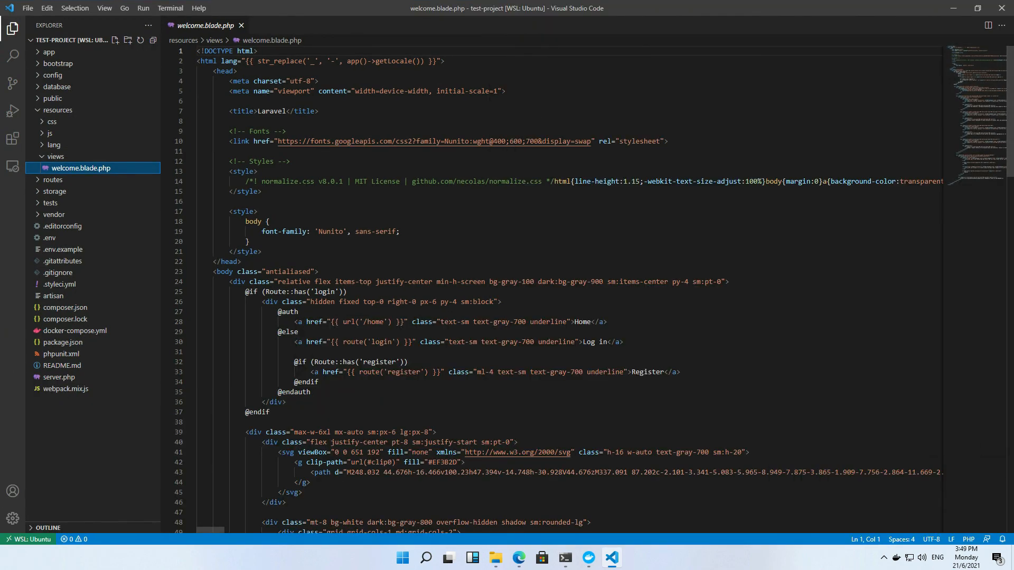
scroll(down, 3)
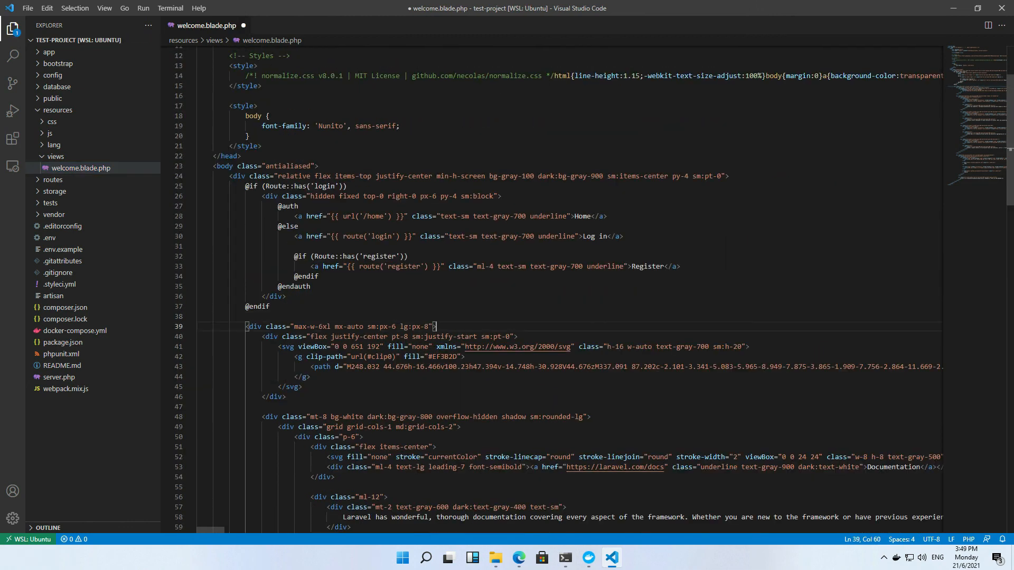
text(<h1>Hello World</h1>)
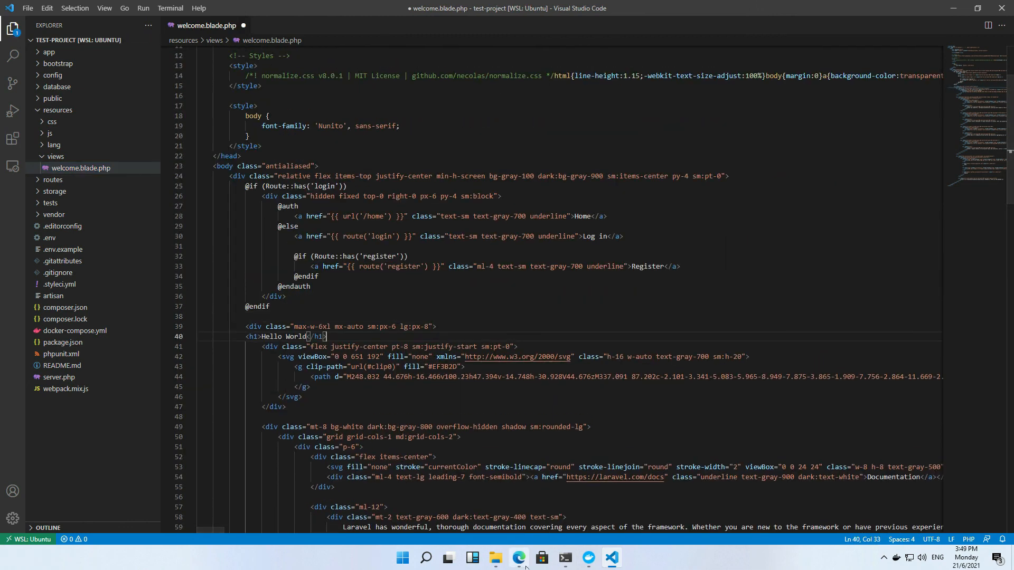